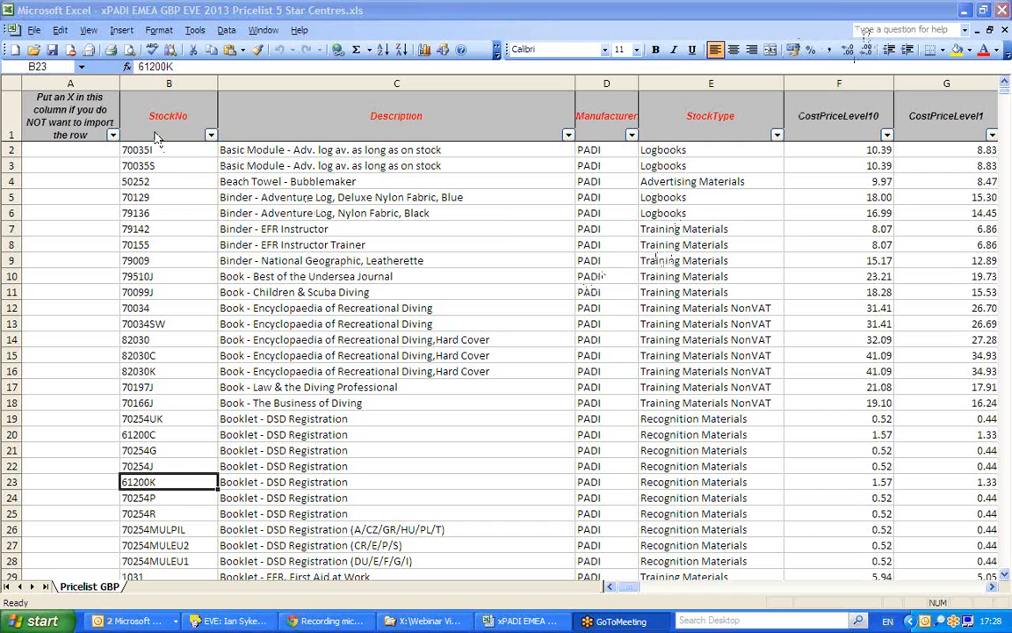
Step: Clear the multi-row stock item selection in the price list spreadsheet
{"action": "double_click", "coordinate": [169, 482]}
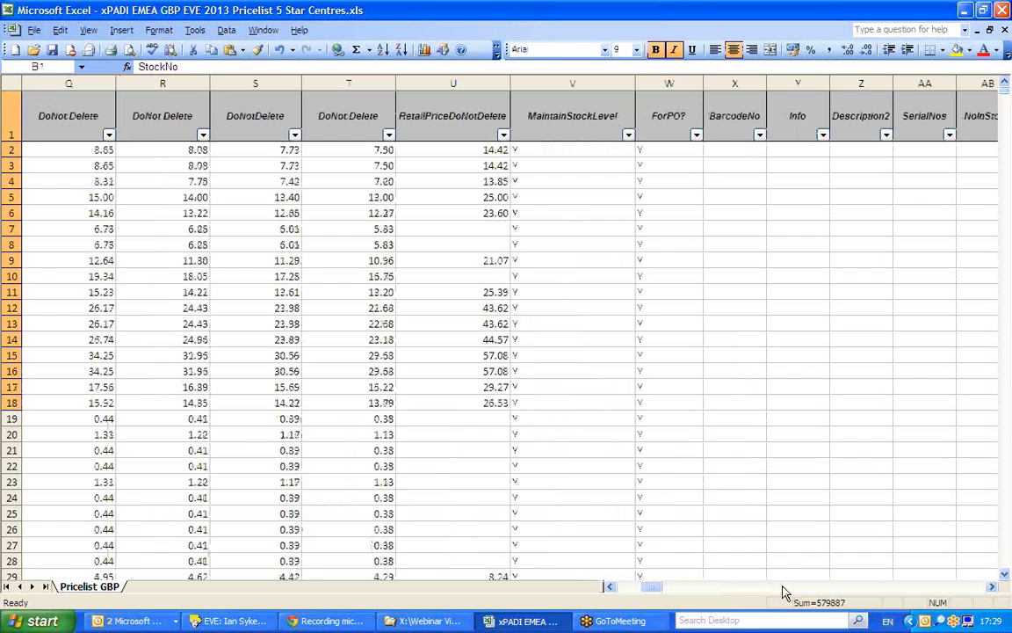
{"action": "scroll", "scroll_direction": "right", "scroll_amount": 3}
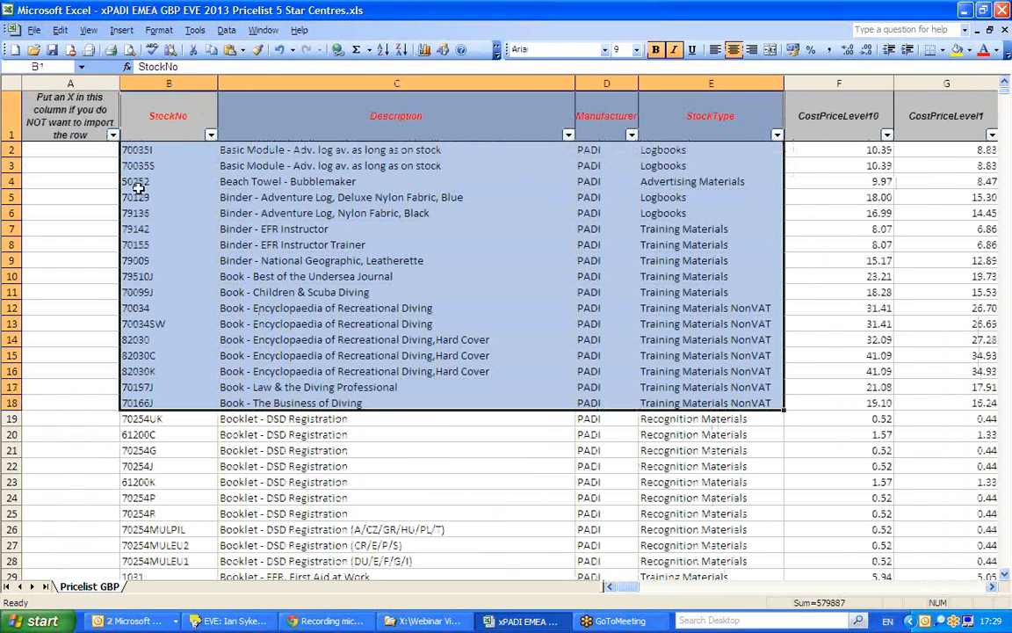
{"action": "left_click", "coordinate": [169, 150]}
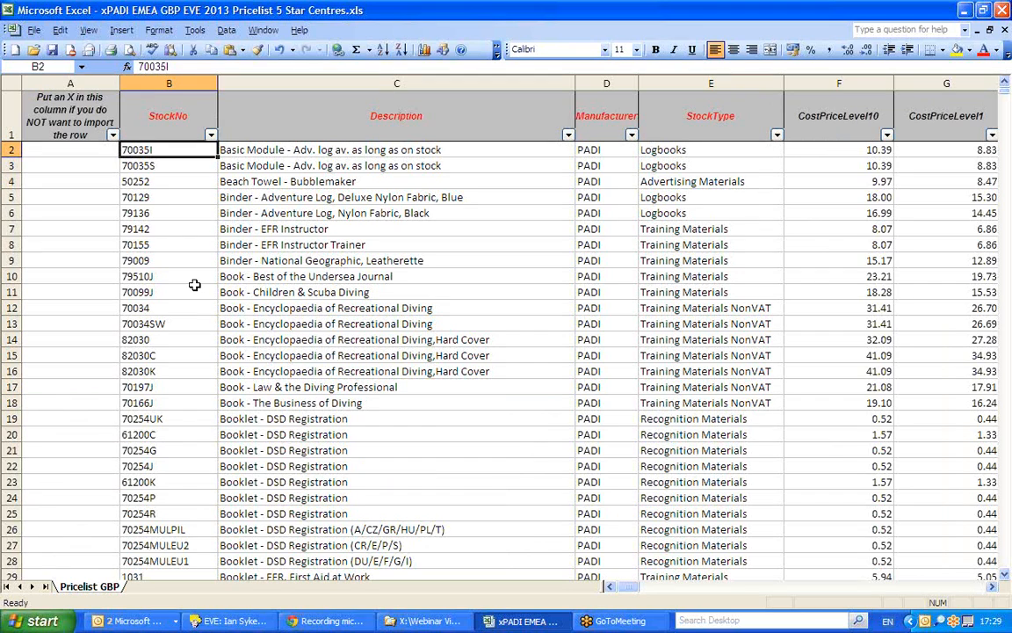
Step: Switch to EVE and run ISSYS Backup Now, dismissing the confirmation
{"action": "left_click", "coordinate": [230, 621]}
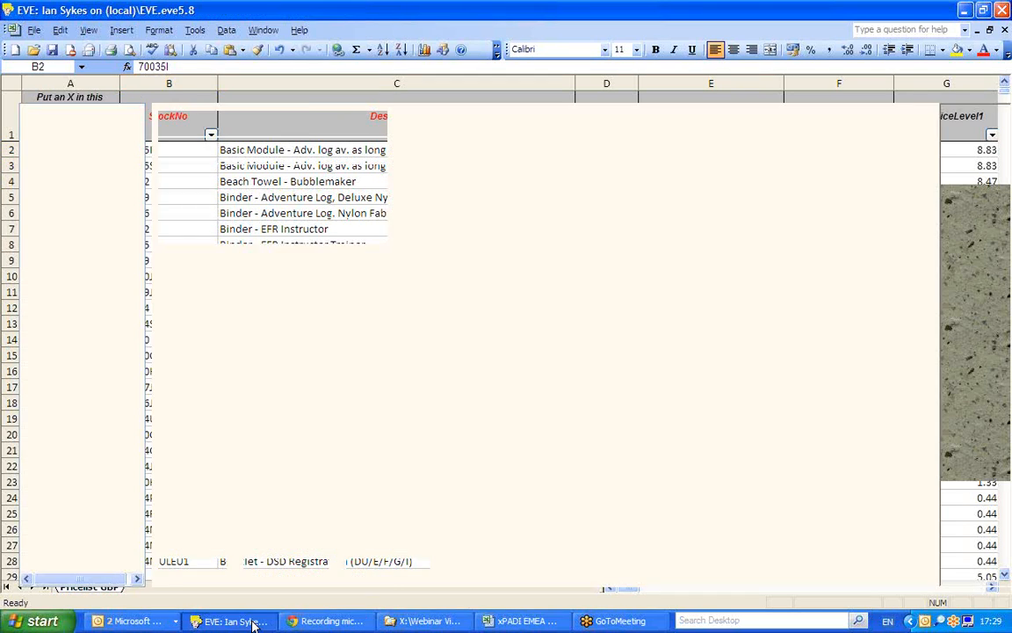
{"action": "left_click", "coordinate": [231, 621]}
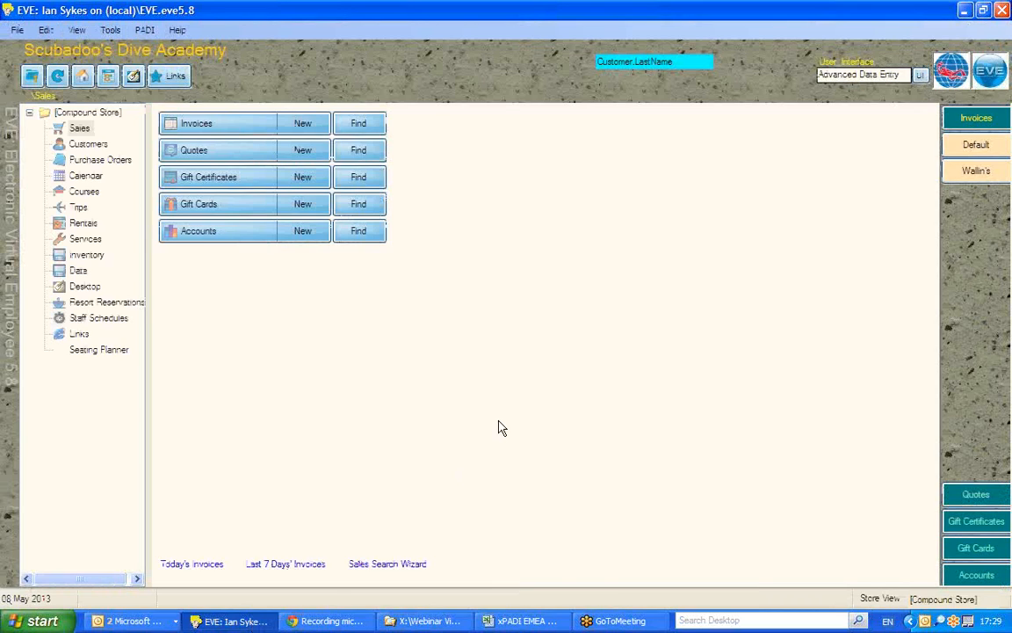
{"action": "mouse_move", "coordinate": [500, 426]}
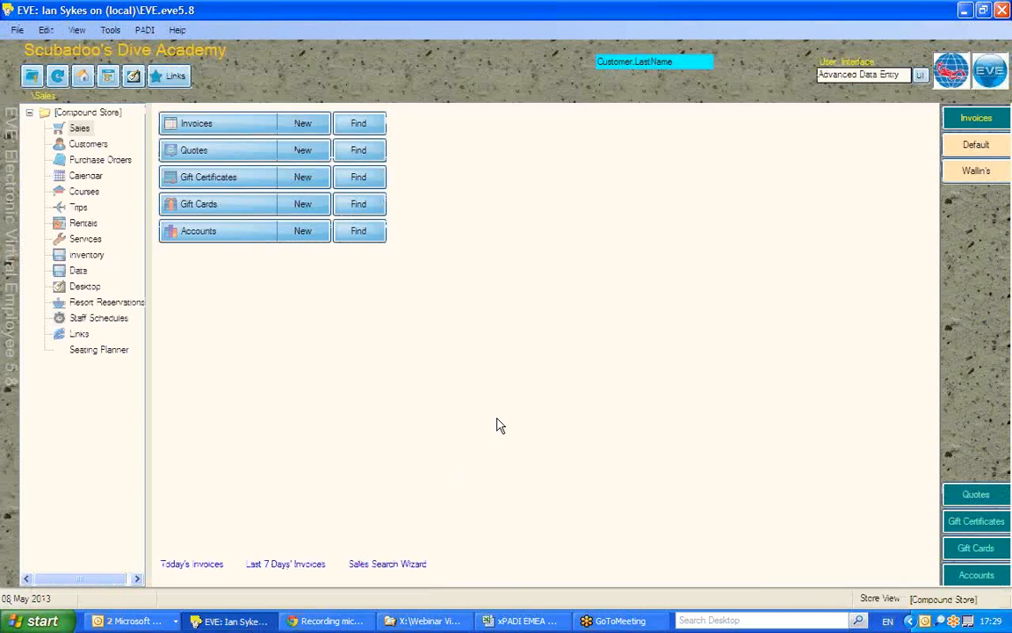
{"action": "mouse_move", "coordinate": [839, 261]}
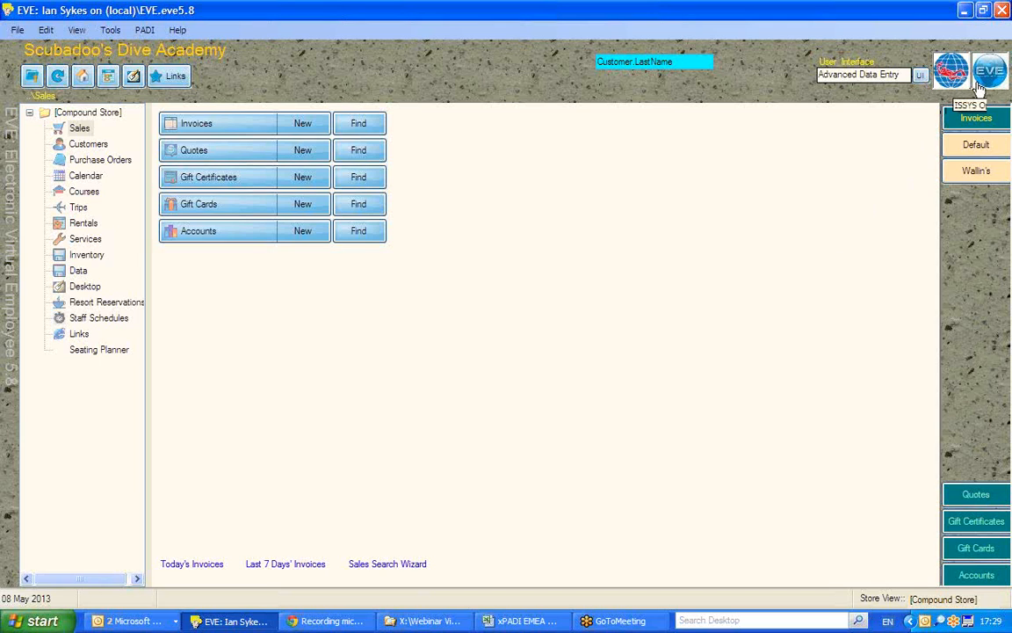
{"action": "left_click", "coordinate": [991, 72]}
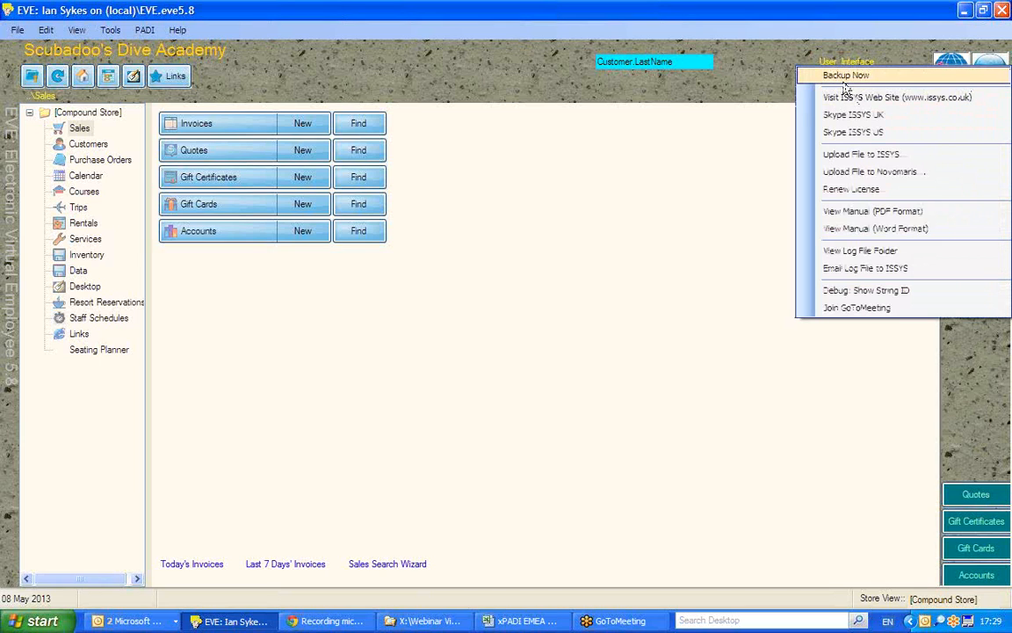
{"action": "left_click", "coordinate": [846, 75]}
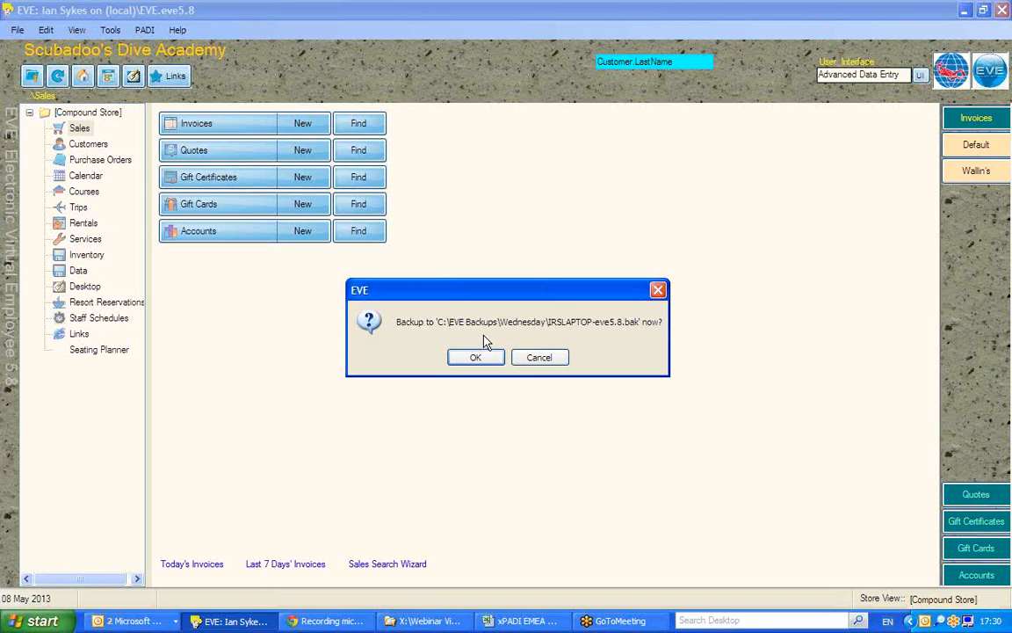
{"action": "mouse_move", "coordinate": [658, 290]}
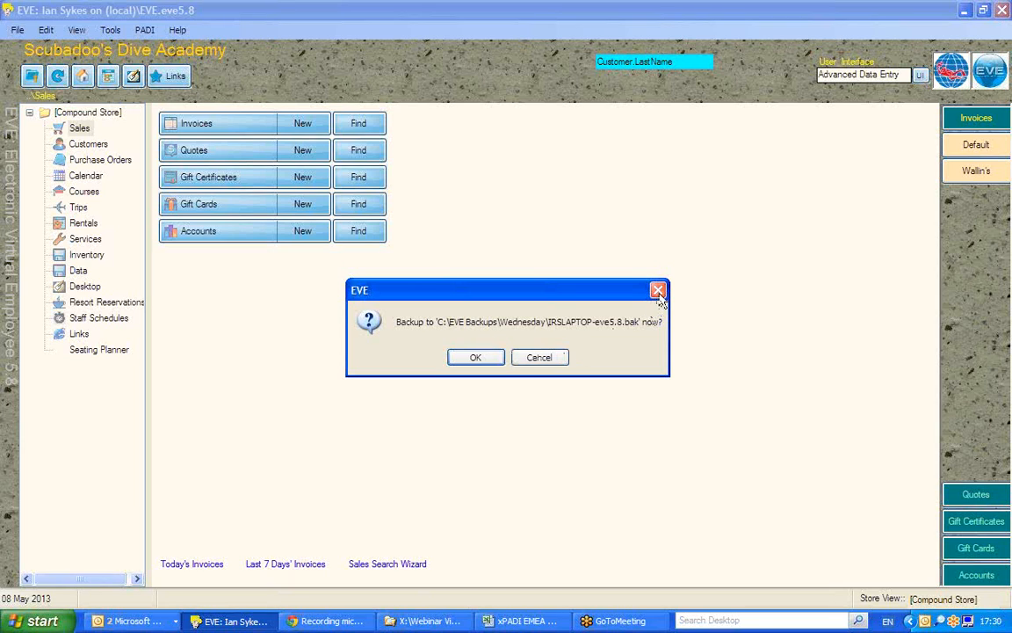
{"action": "left_click", "coordinate": [658, 290]}
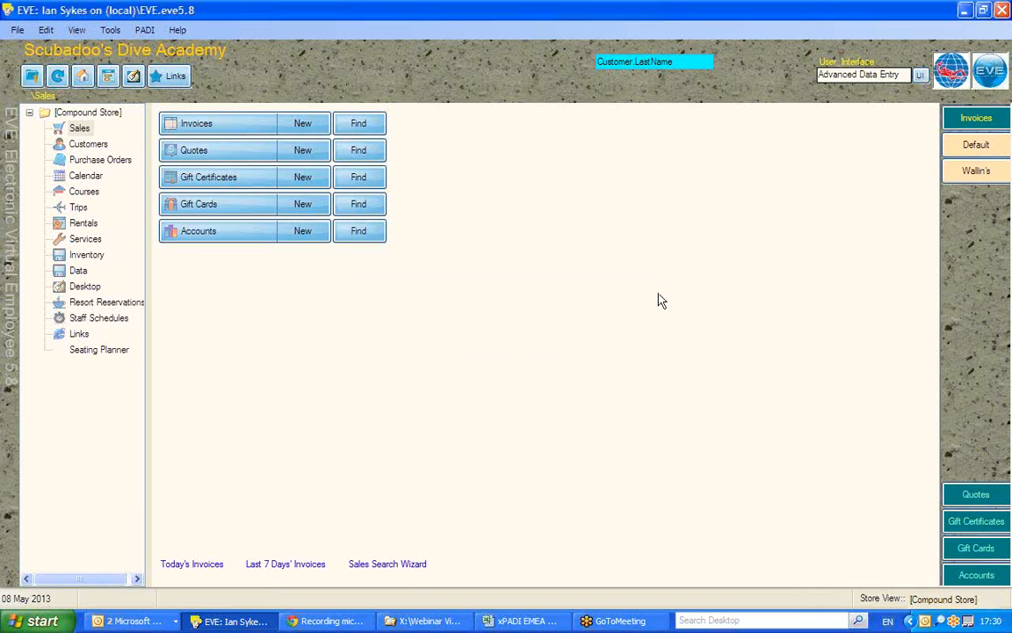
{"action": "mouse_move", "coordinate": [497, 255]}
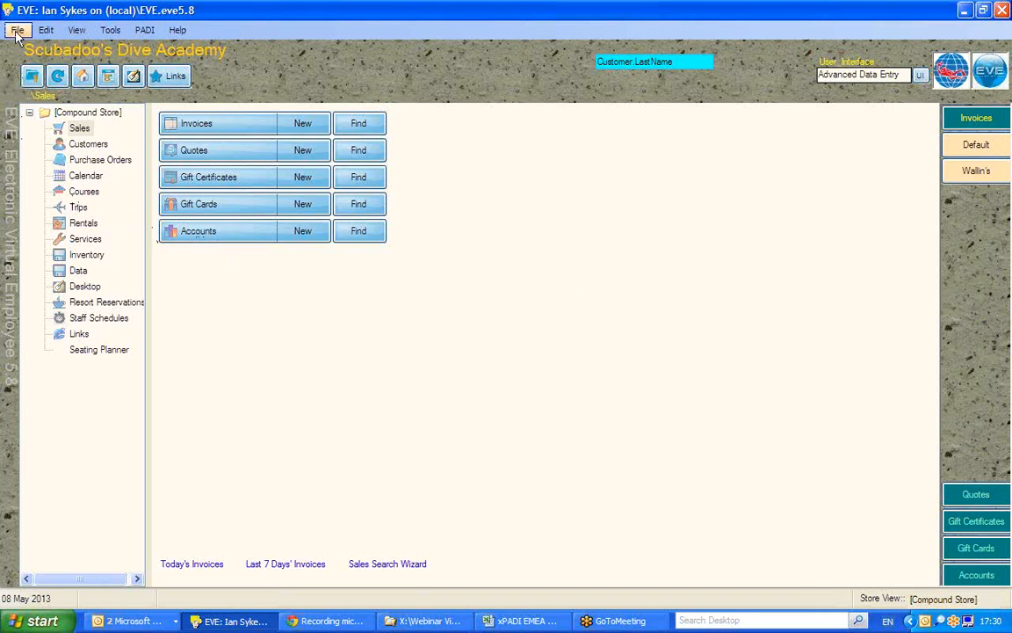
Step: Start an Import from Excel with Stock Items as the data type
{"action": "left_click", "coordinate": [16, 30]}
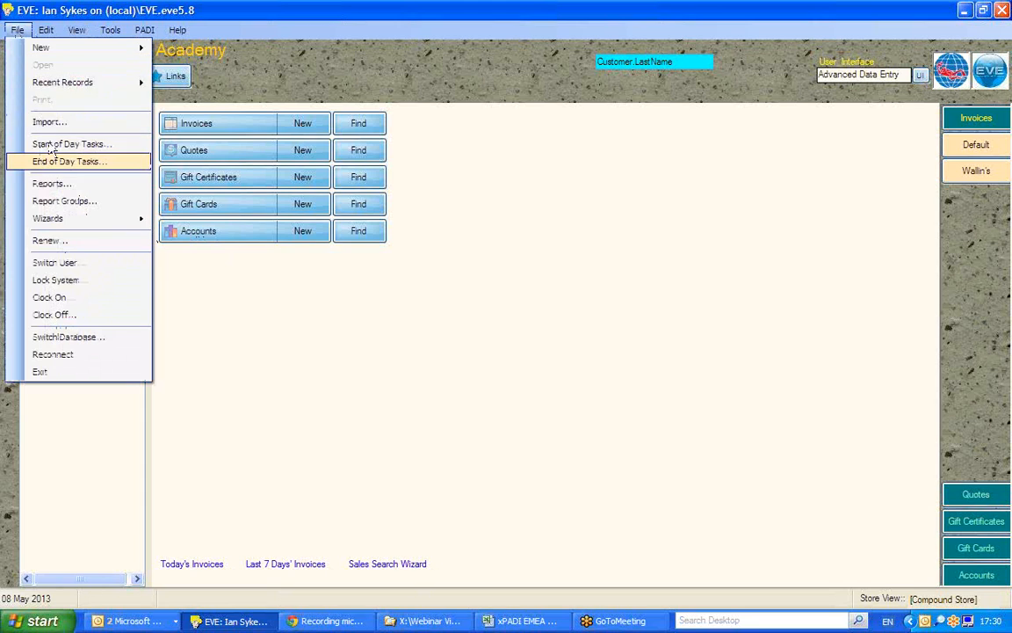
{"action": "left_click", "coordinate": [49, 121]}
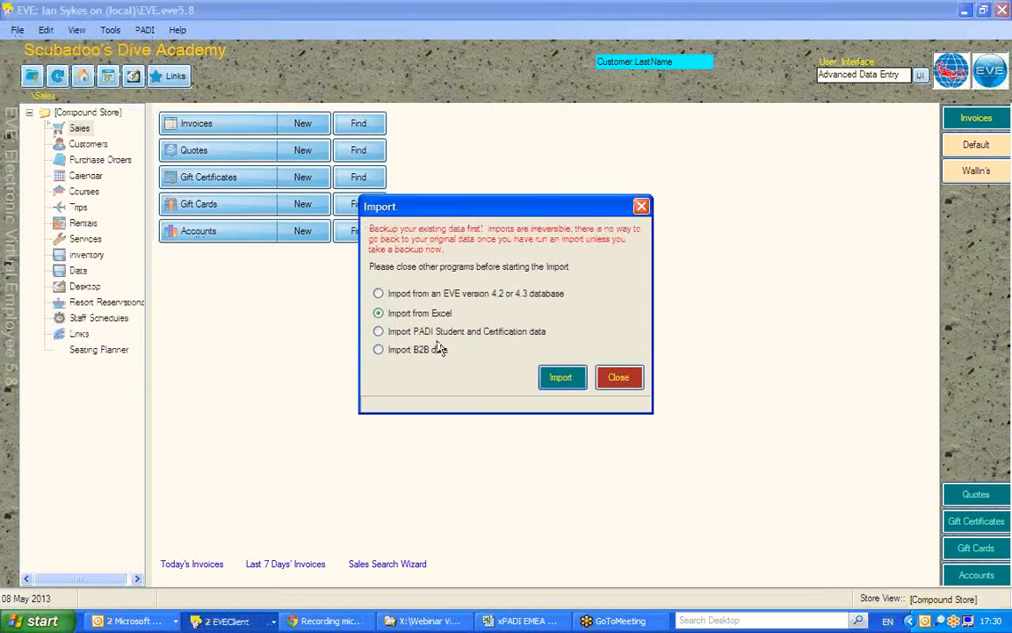
{"action": "left_click", "coordinate": [561, 377]}
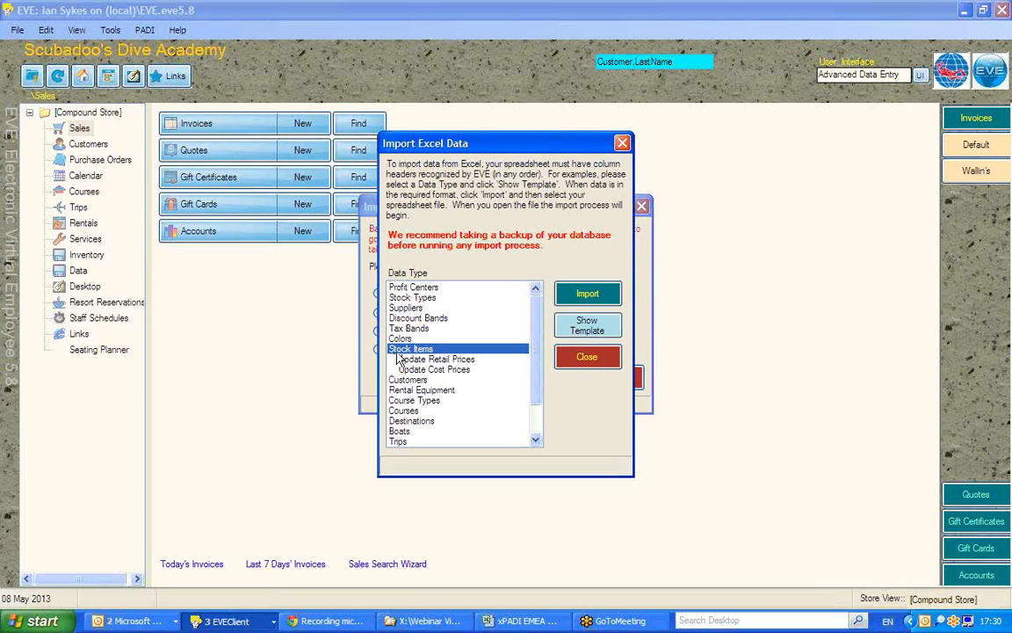
{"action": "mouse_move", "coordinate": [587, 293]}
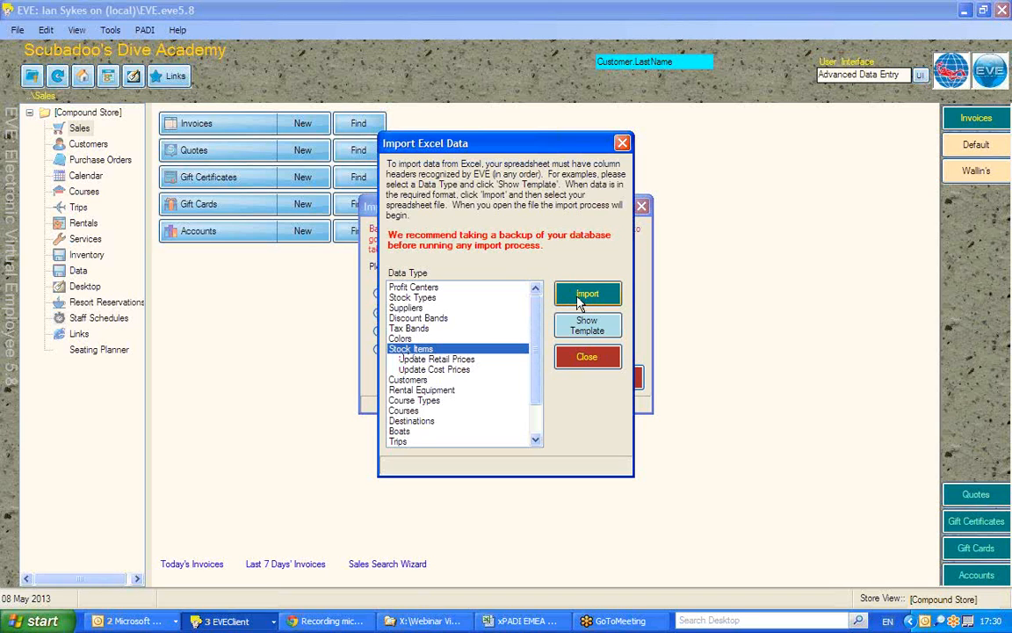
{"action": "left_click", "coordinate": [587, 293]}
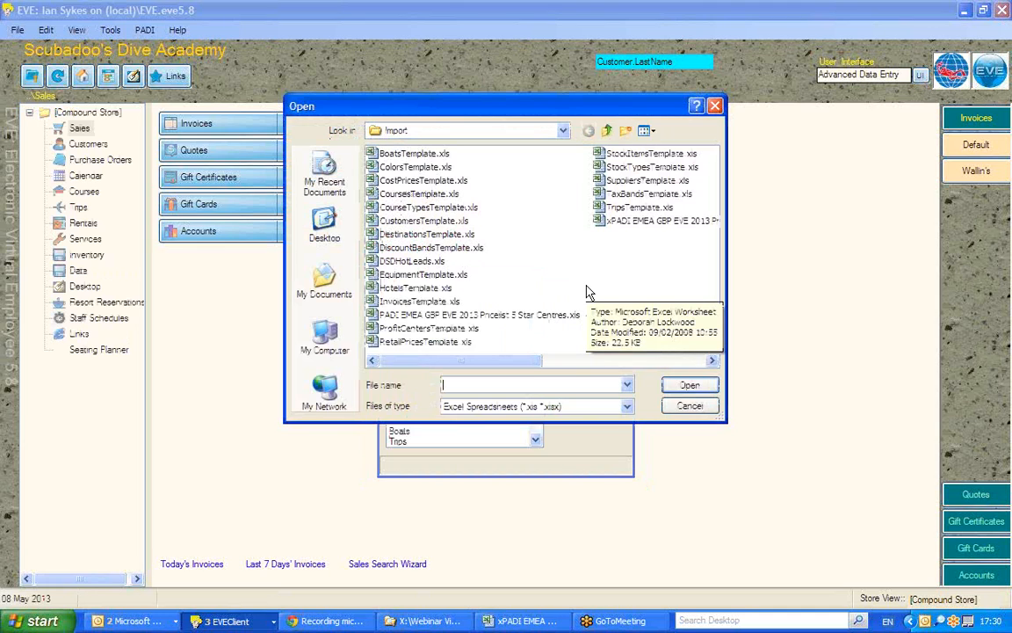
{"action": "mouse_move", "coordinate": [635, 232]}
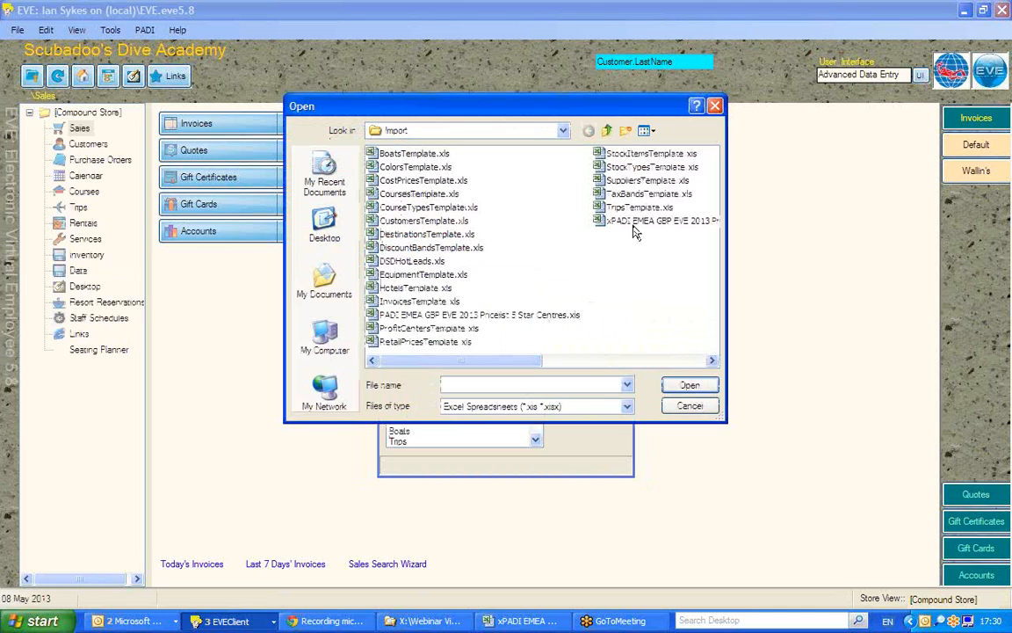
{"action": "mouse_move", "coordinate": [633, 221]}
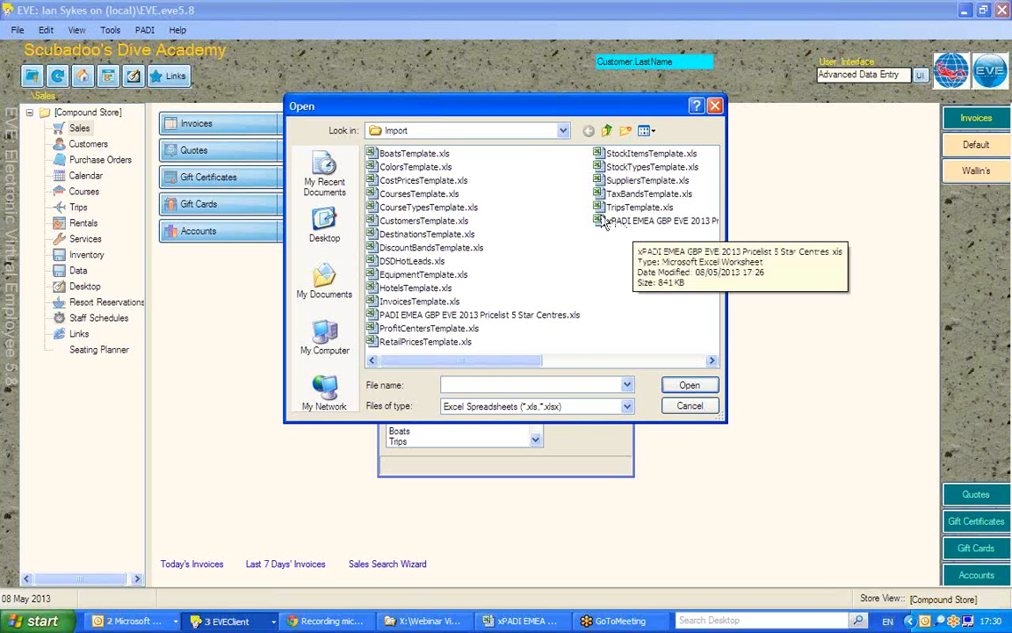
Step: Browse the file dialog to the Import folder's spreadsheets
{"action": "left_click", "coordinate": [562, 130]}
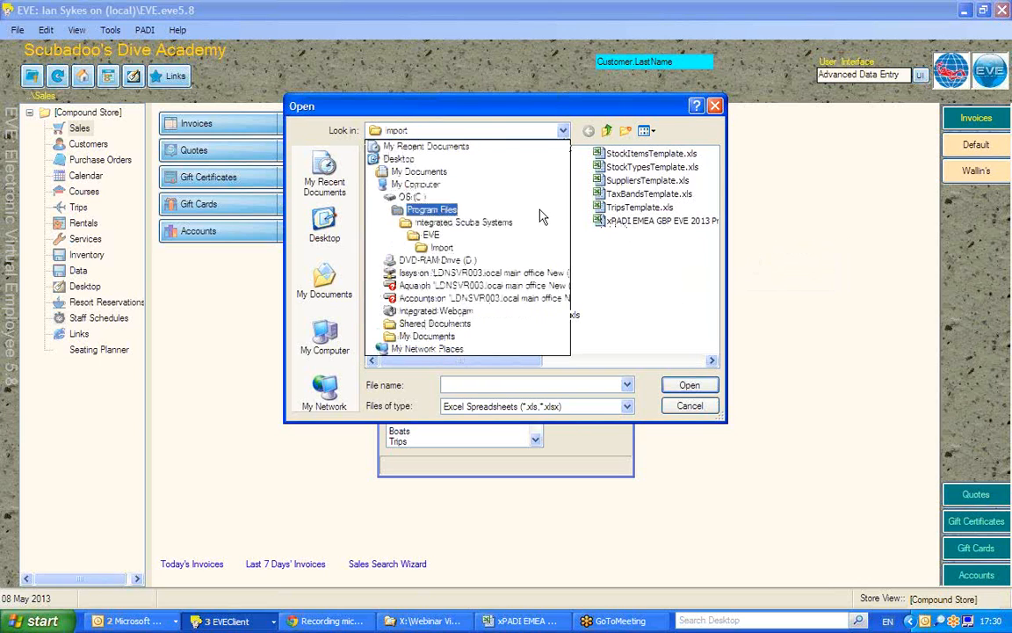
{"action": "left_click", "coordinate": [430, 209]}
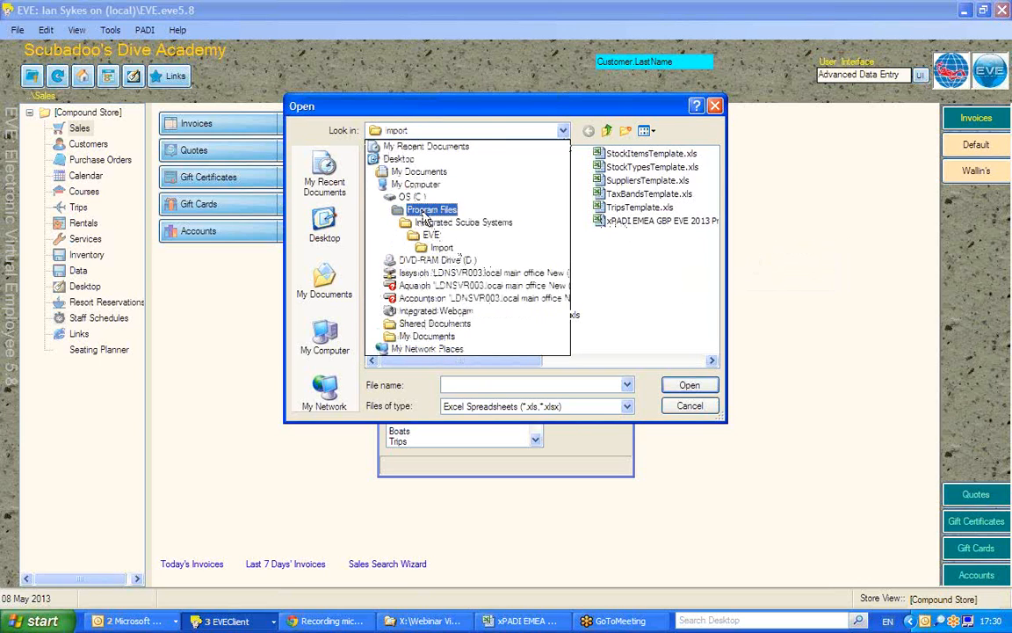
{"action": "left_click", "coordinate": [442, 247]}
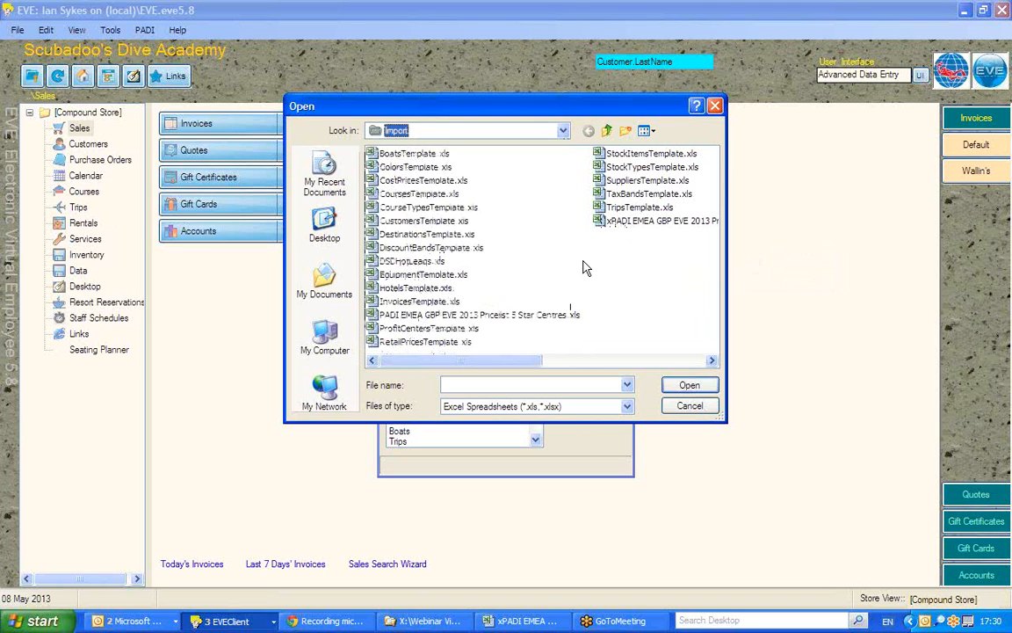
{"action": "mouse_move", "coordinate": [654, 220]}
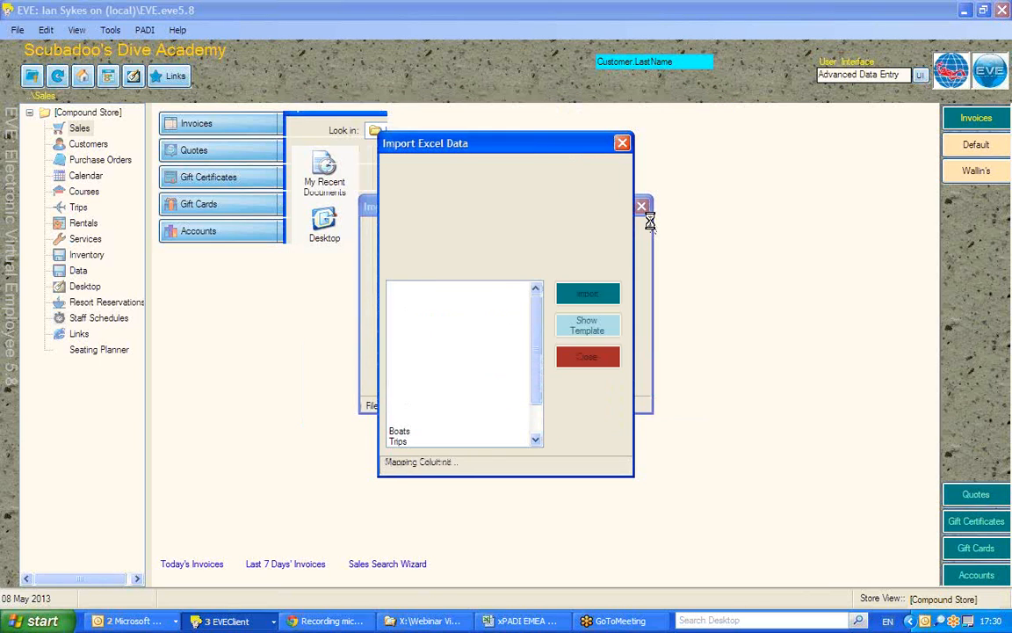
Step: Run the import and pick LOG BOOKS as the match for unknown type Logbooks
{"action": "left_click", "coordinate": [587, 294]}
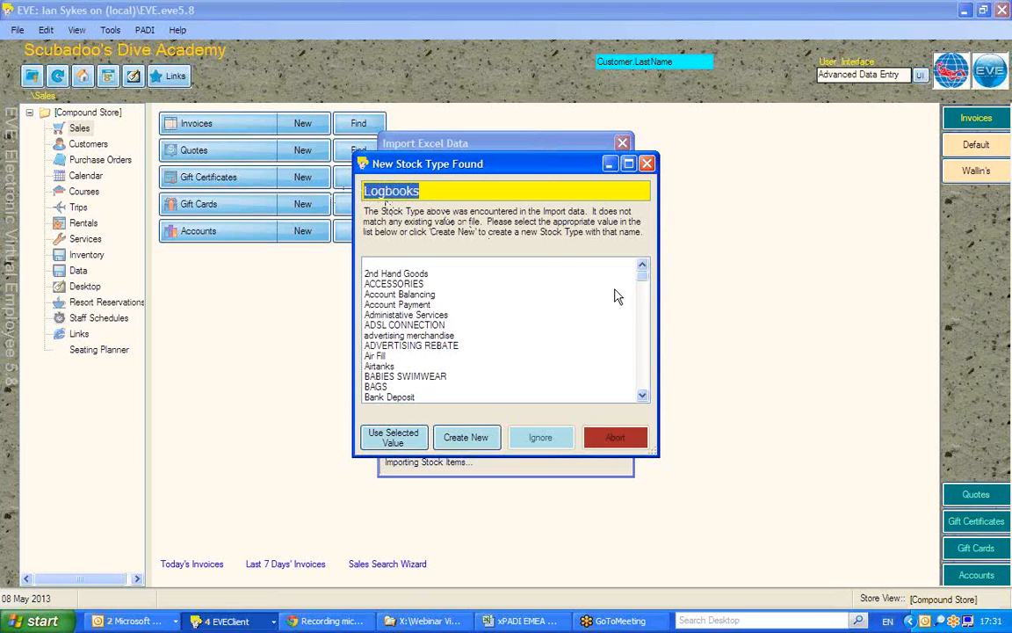
{"action": "mouse_move", "coordinate": [644, 378]}
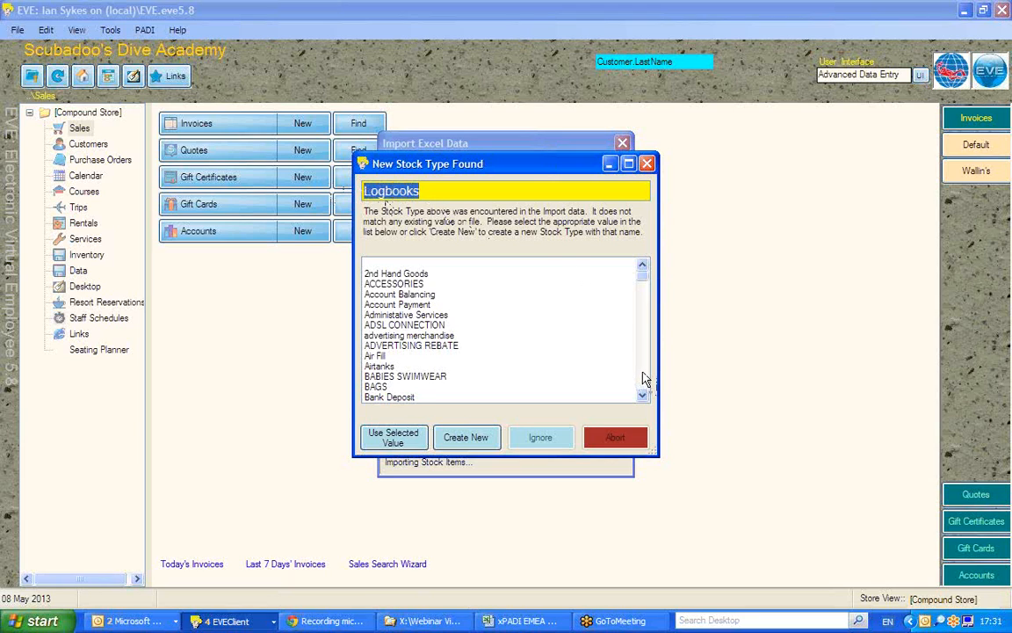
{"action": "scroll", "scroll_direction": "down", "scroll_amount": 3}
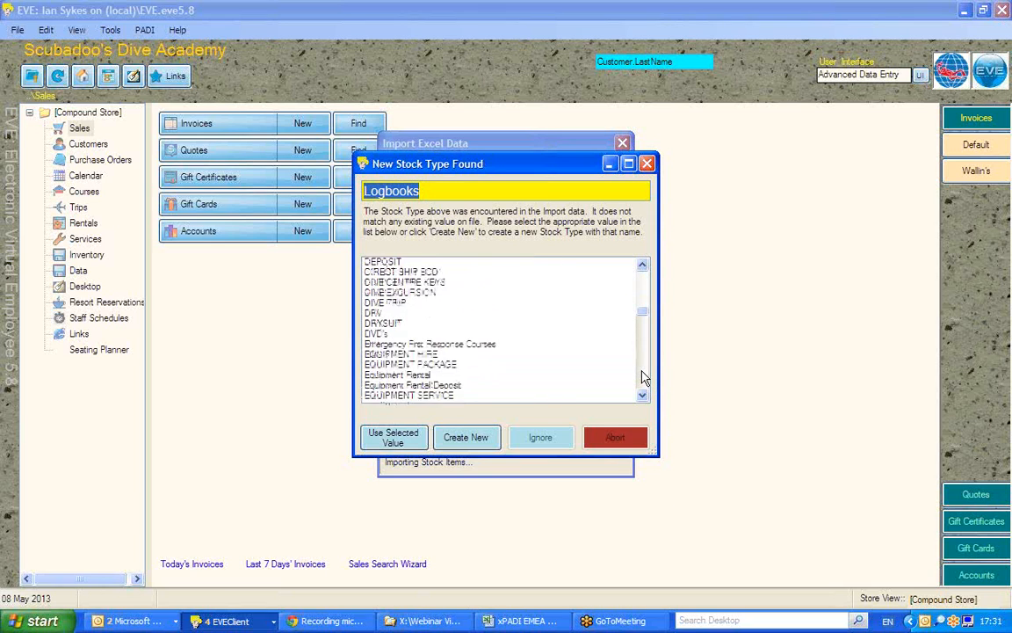
{"action": "scroll", "scroll_direction": "down", "scroll_amount": 3}
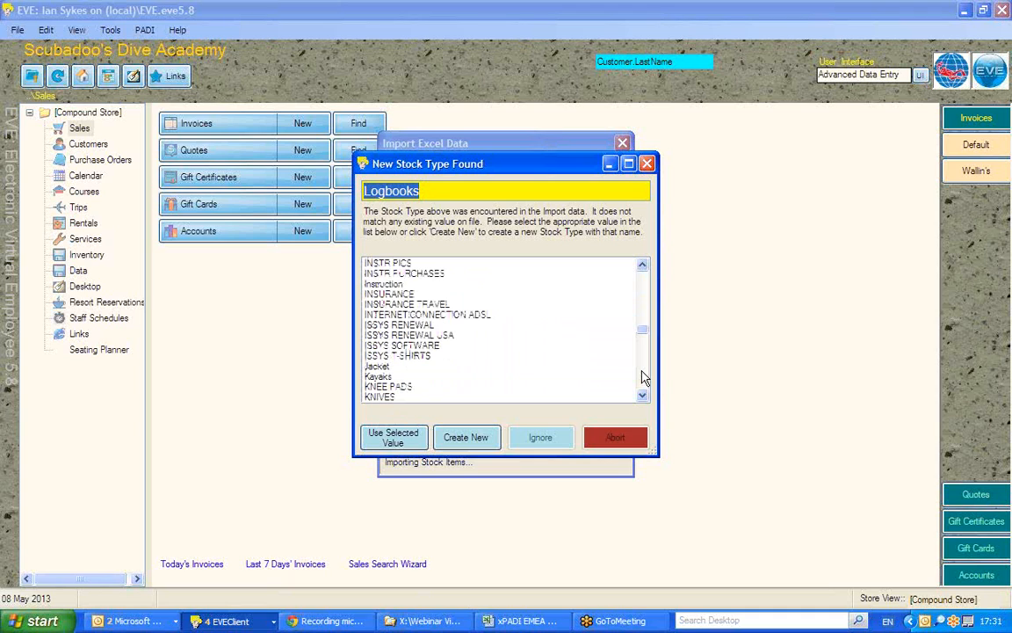
{"action": "scroll", "scroll_direction": "down", "scroll_amount": 3}
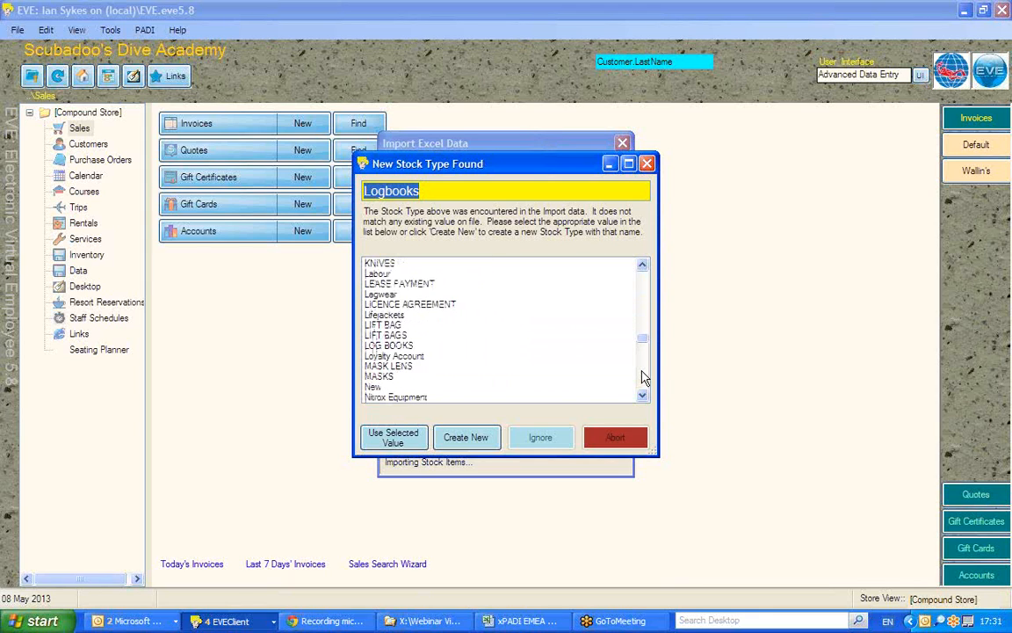
{"action": "left_click", "coordinate": [388, 346]}
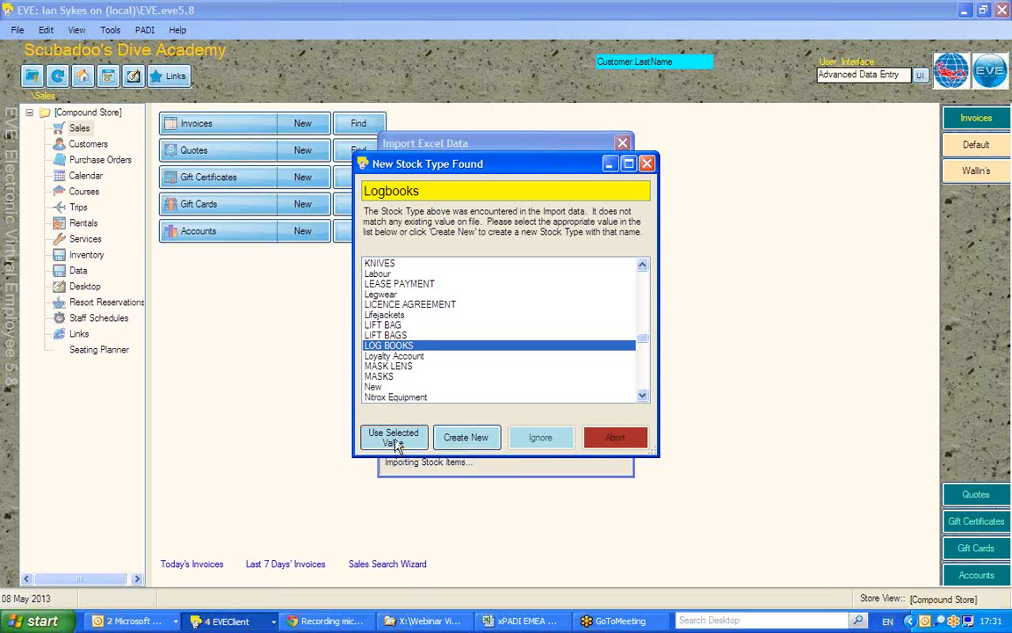
Step: Use LOG BOOKS as the selected value, reaching the 70035I duplicate prompt
{"action": "left_click", "coordinate": [392, 437]}
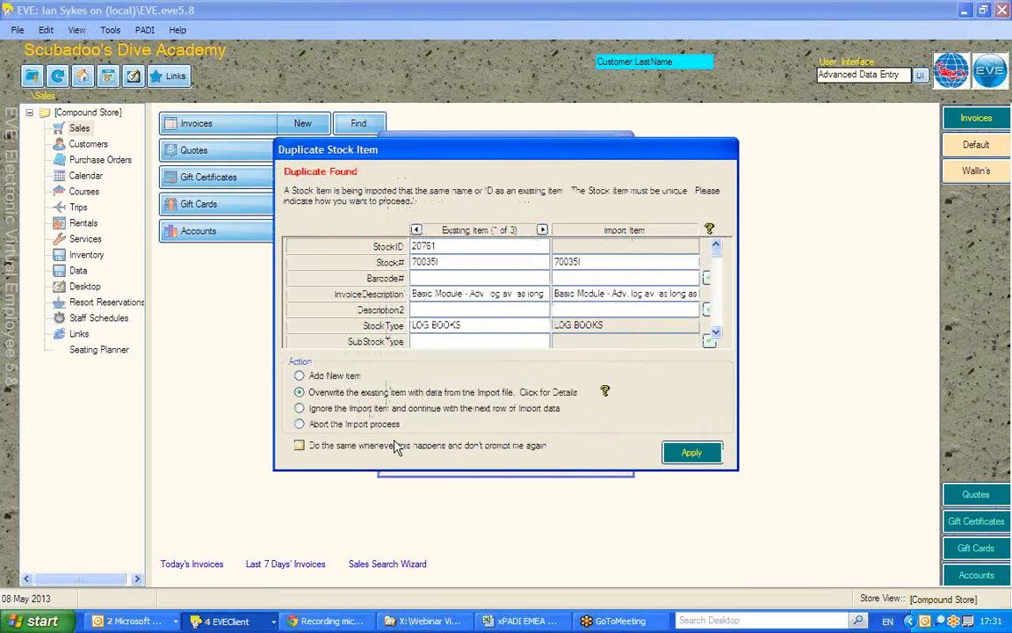
{"action": "mouse_move", "coordinate": [444, 430]}
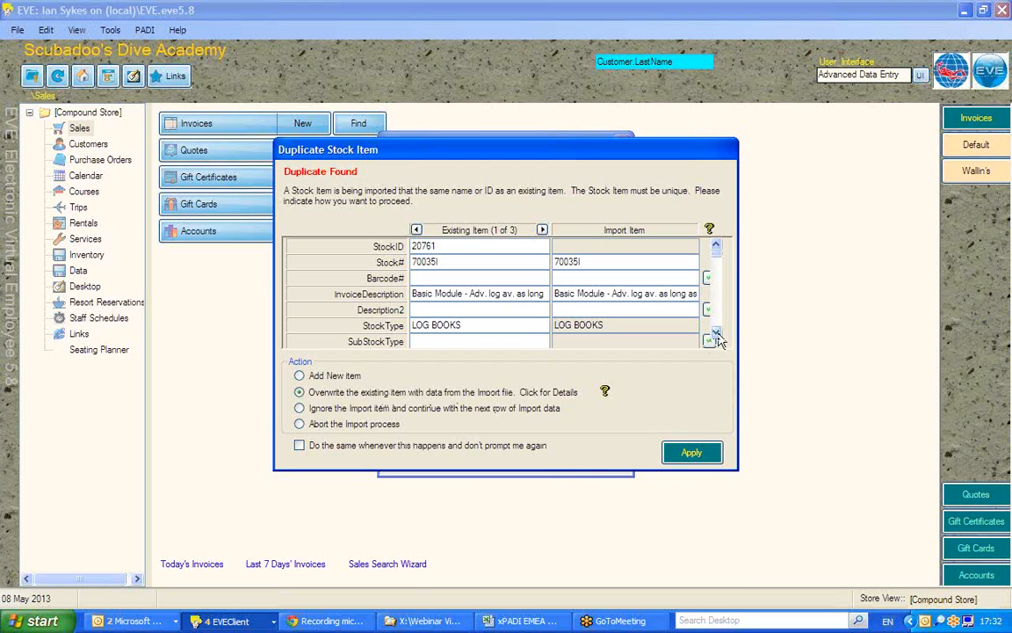
{"action": "mouse_move", "coordinate": [718, 341]}
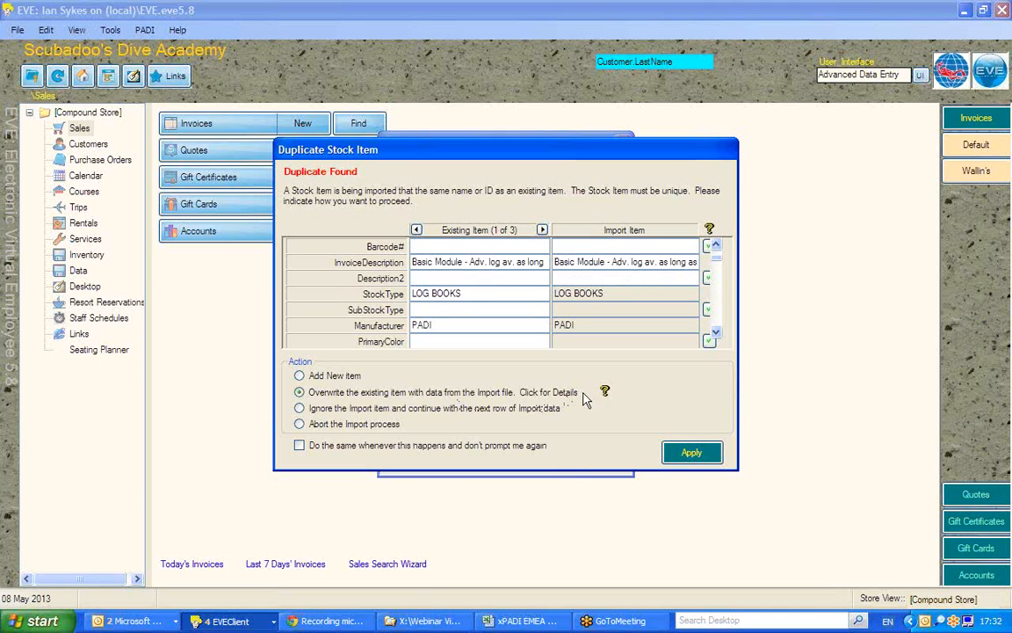
Step: Review the Overwrite Action Key, then overwrite both duplicate log book items
{"action": "left_click", "coordinate": [605, 391]}
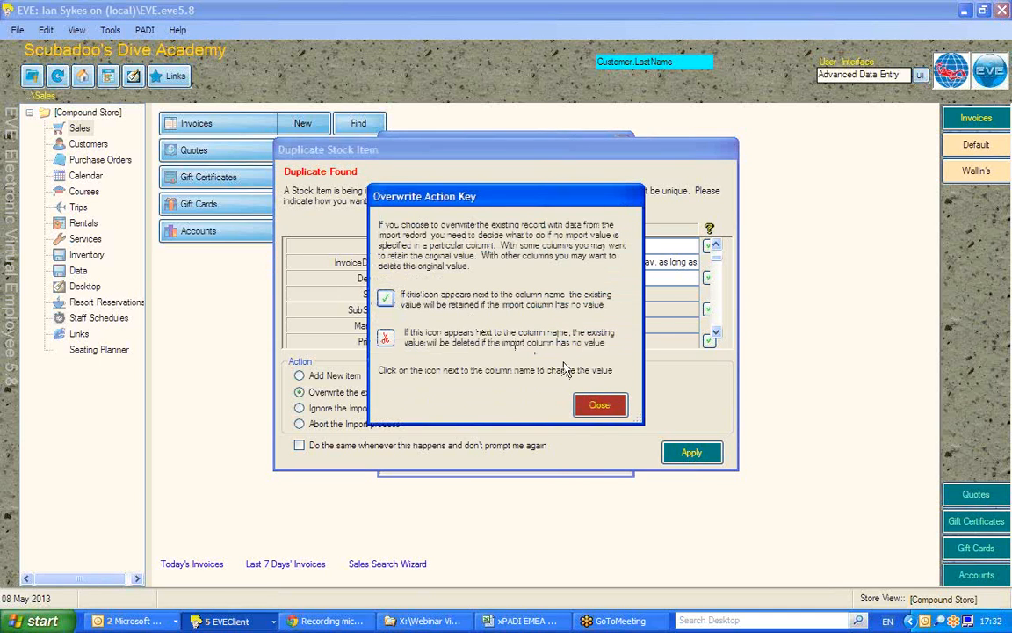
{"action": "mouse_move", "coordinate": [523, 308]}
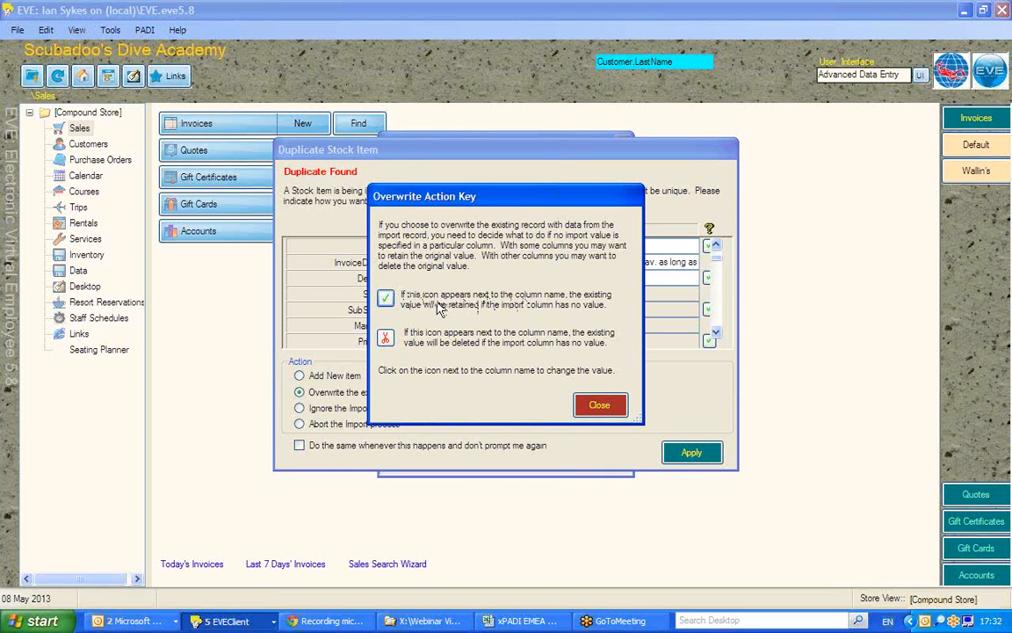
{"action": "mouse_move", "coordinate": [517, 315]}
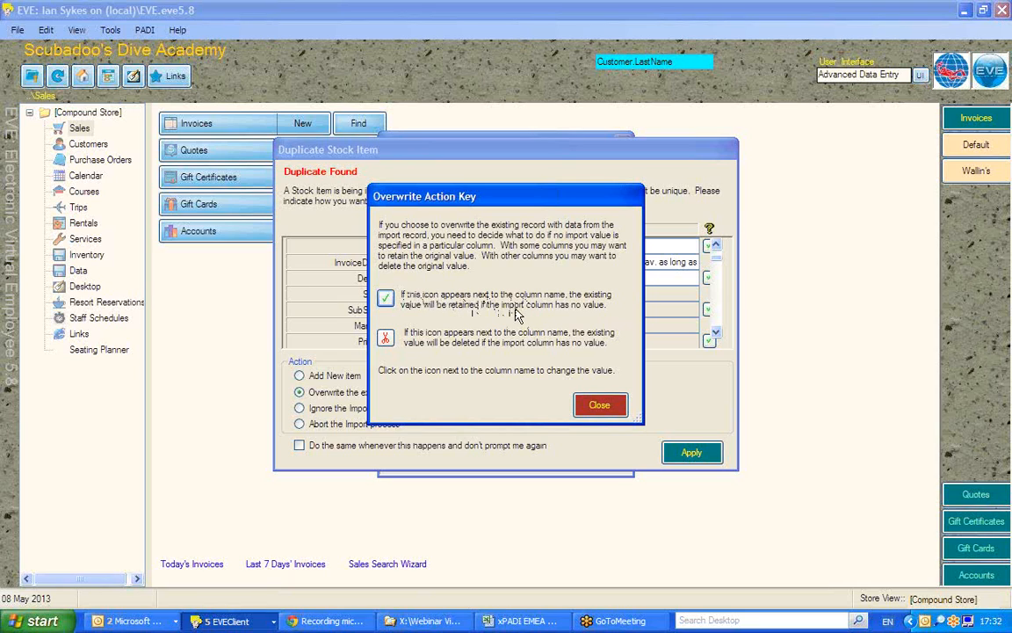
{"action": "mouse_move", "coordinate": [456, 351]}
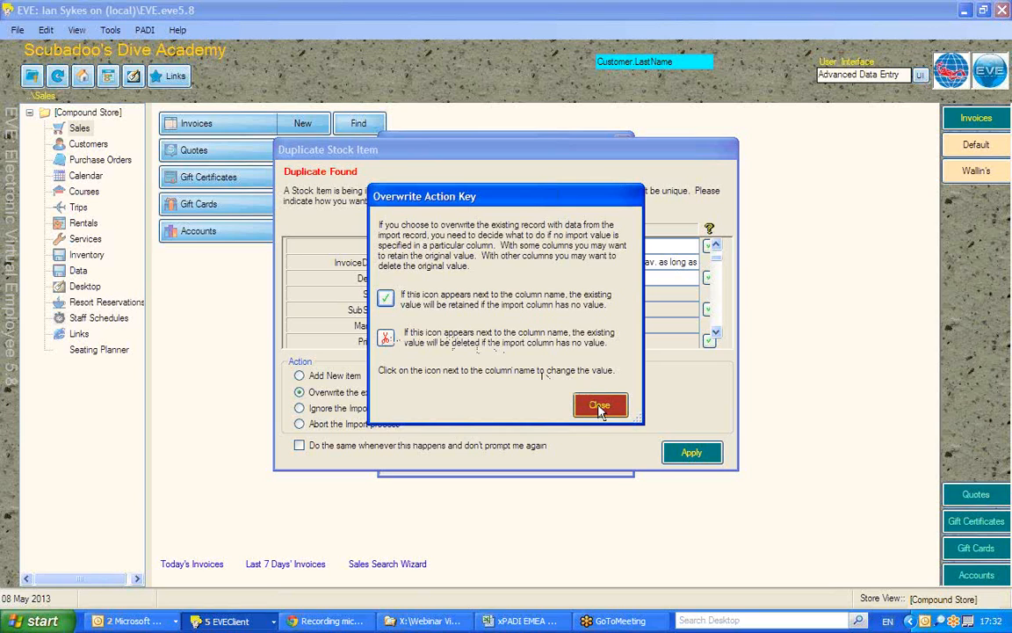
{"action": "left_click", "coordinate": [601, 405]}
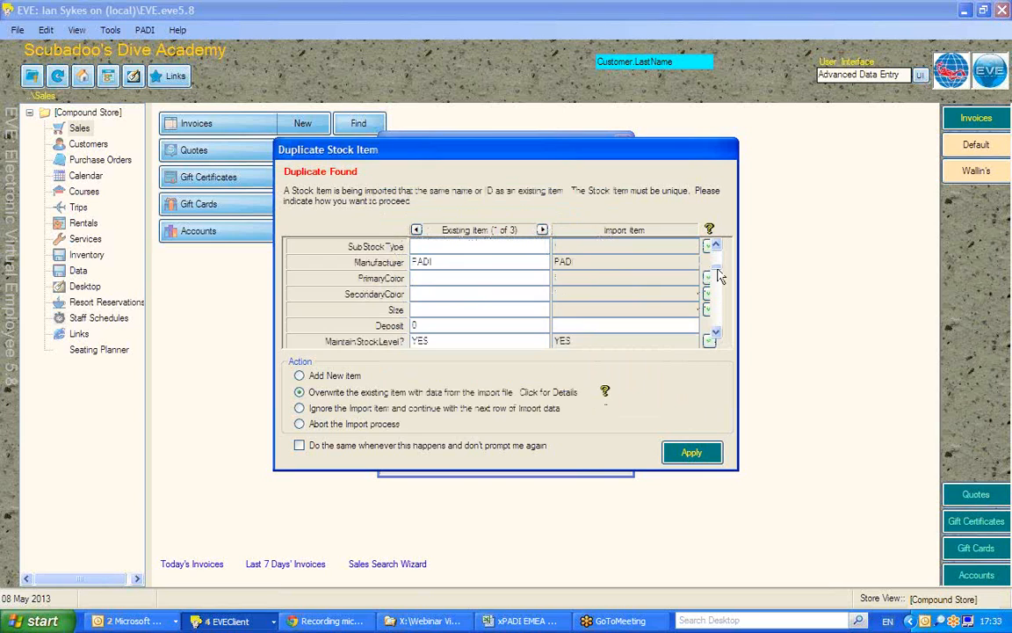
{"action": "left_click", "coordinate": [715, 246]}
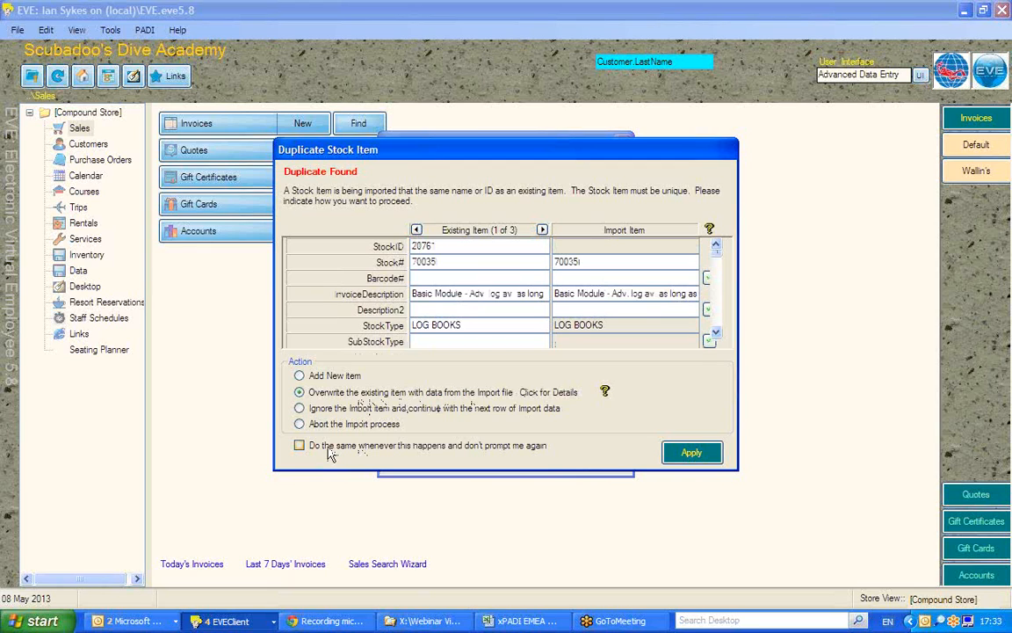
{"action": "left_click", "coordinate": [300, 445]}
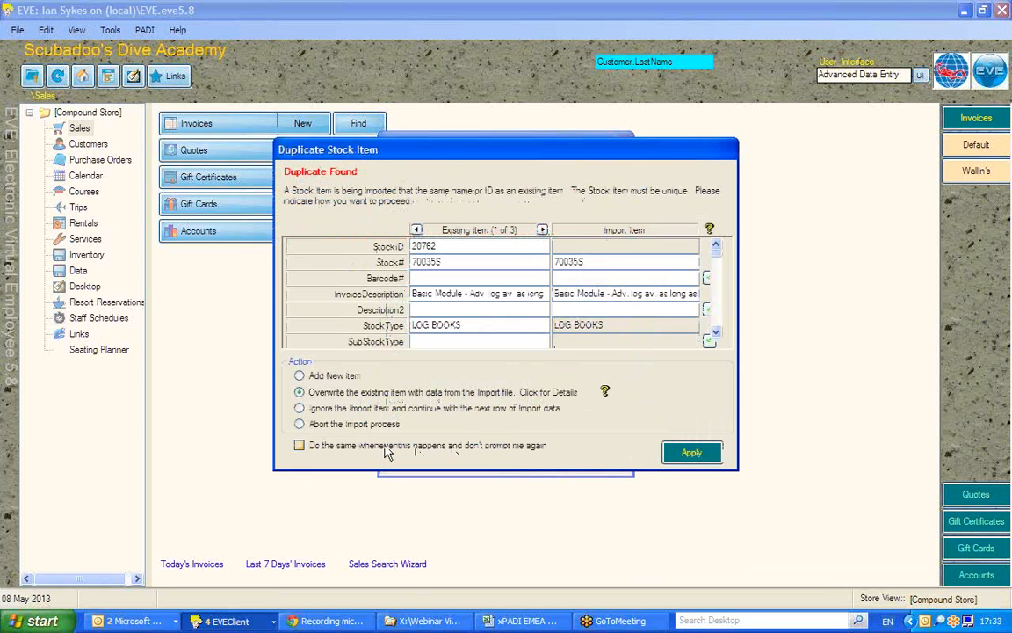
{"action": "left_click", "coordinate": [692, 452]}
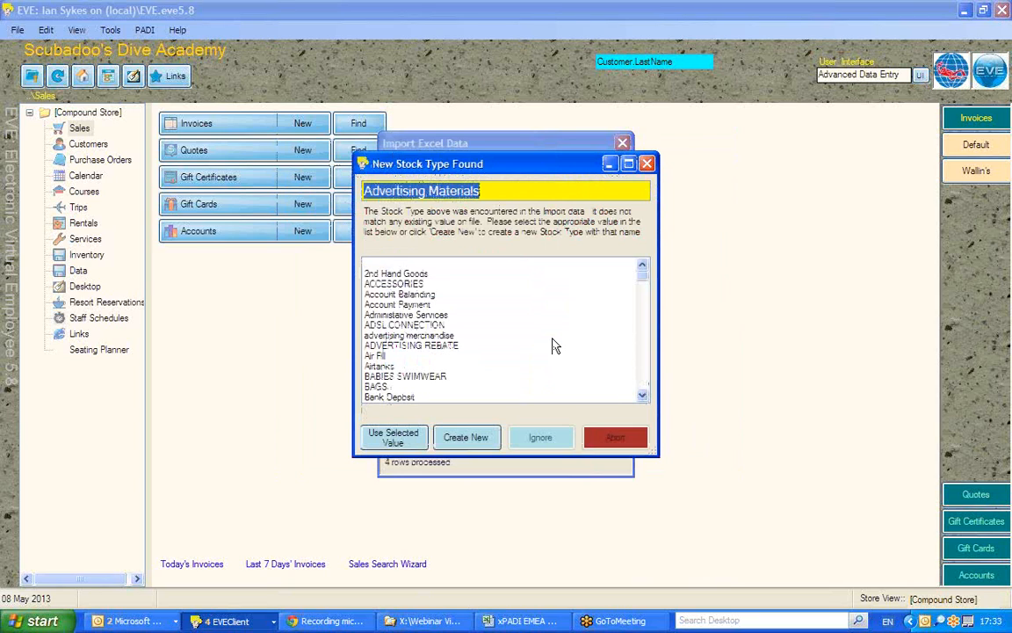
Step: Map Advertising Materials to the existing advertising merchandise stock type
{"action": "left_click", "coordinate": [409, 335]}
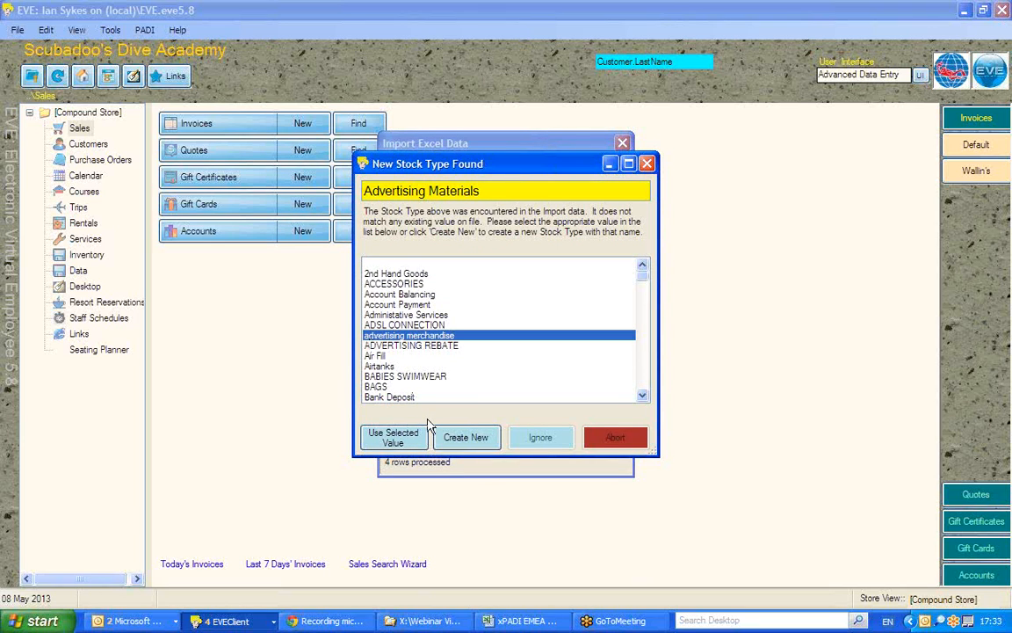
{"action": "left_click", "coordinate": [393, 436]}
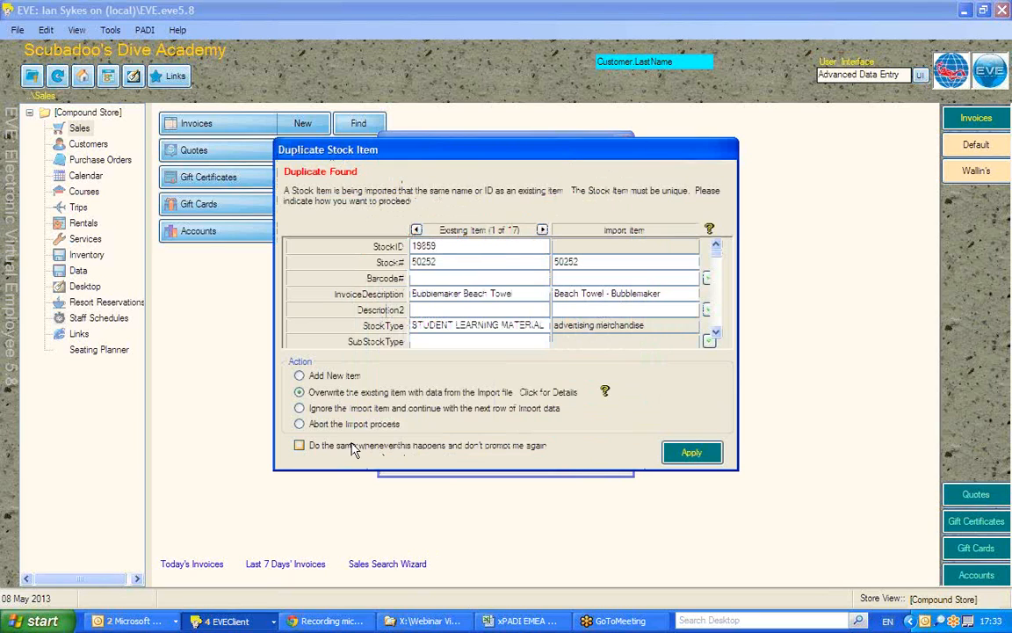
Step: Add the beach towel as new, ignore the deluxe log binder, add later duplicates as new
{"action": "left_click", "coordinate": [300, 375]}
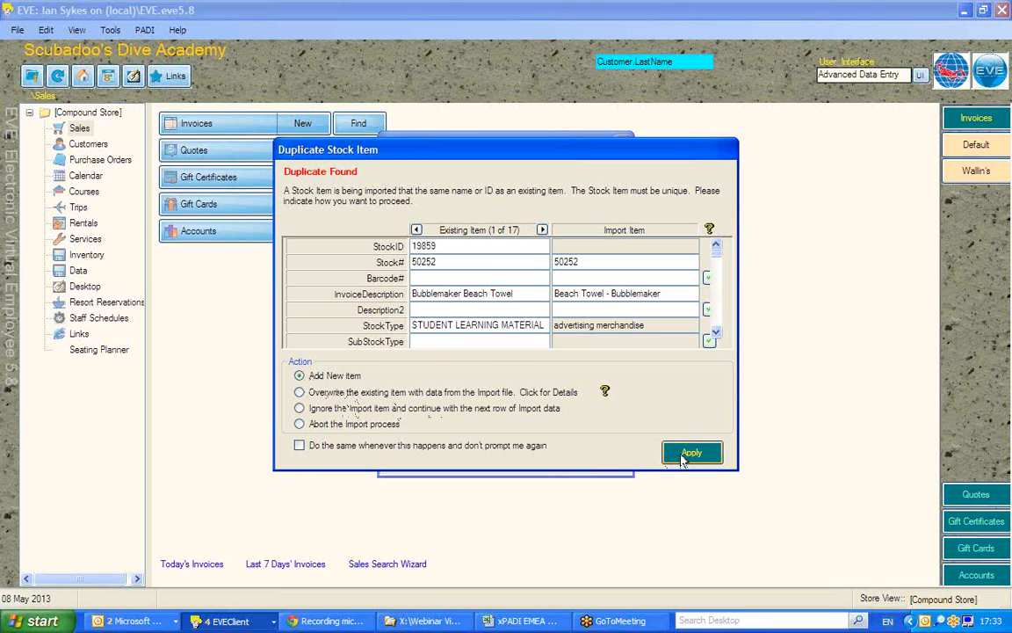
{"action": "left_click", "coordinate": [692, 452]}
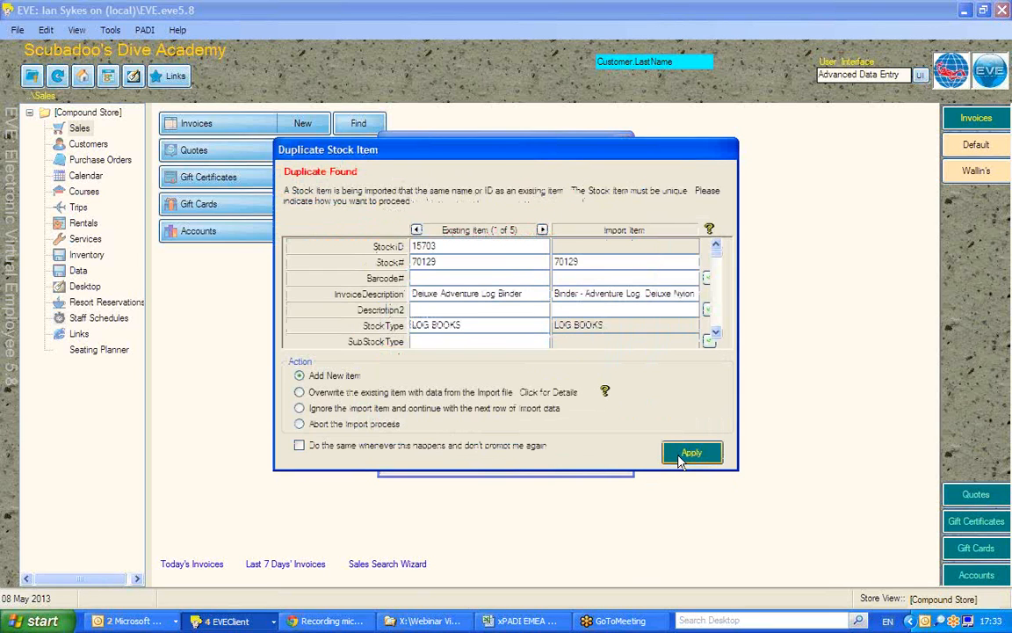
{"action": "left_click", "coordinate": [299, 407]}
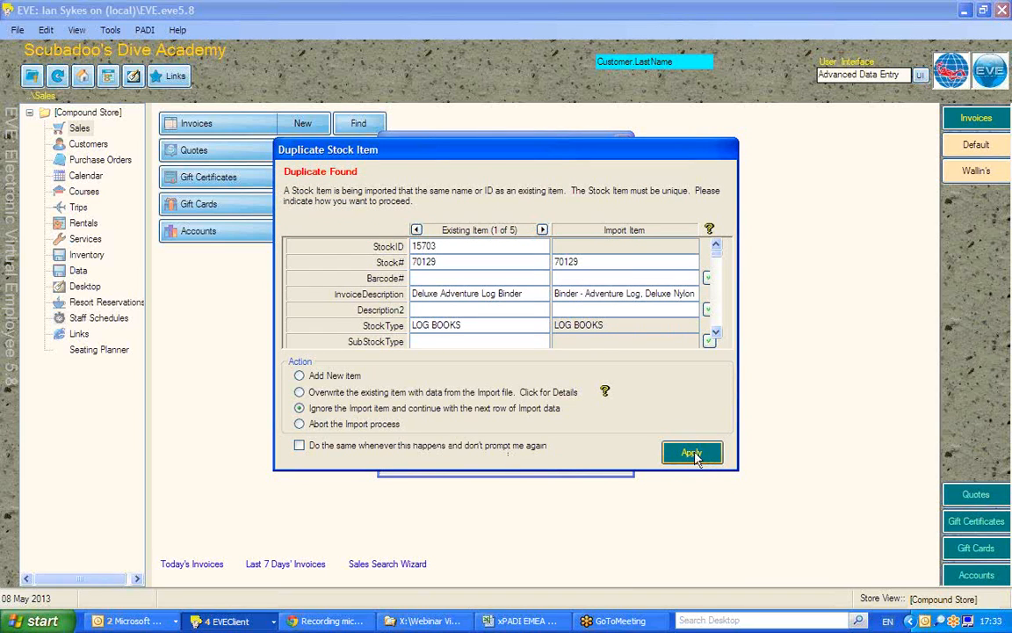
{"action": "left_click", "coordinate": [692, 452]}
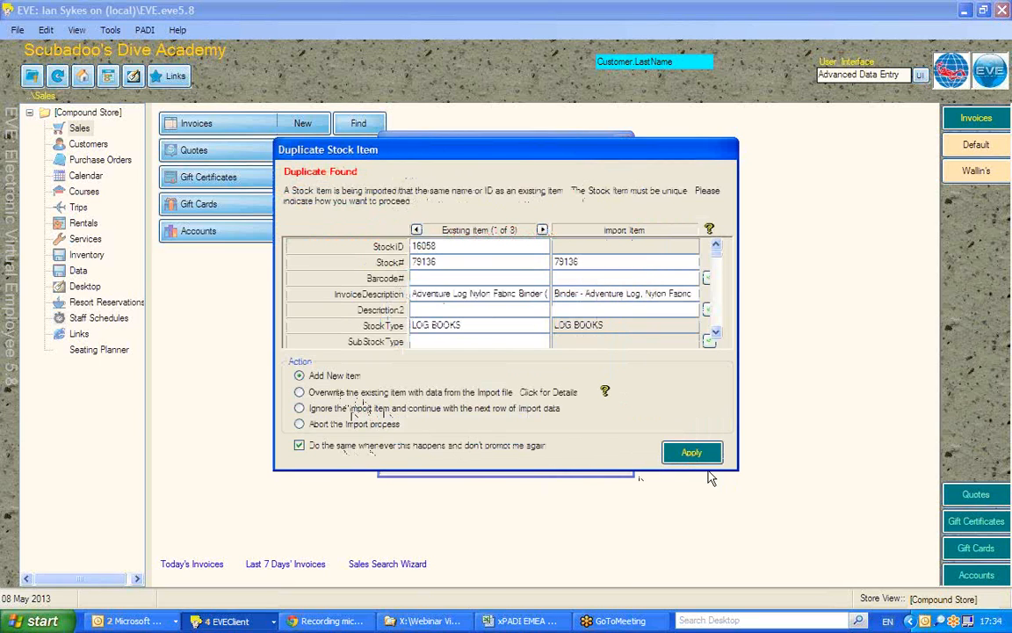
{"action": "left_click", "coordinate": [692, 451]}
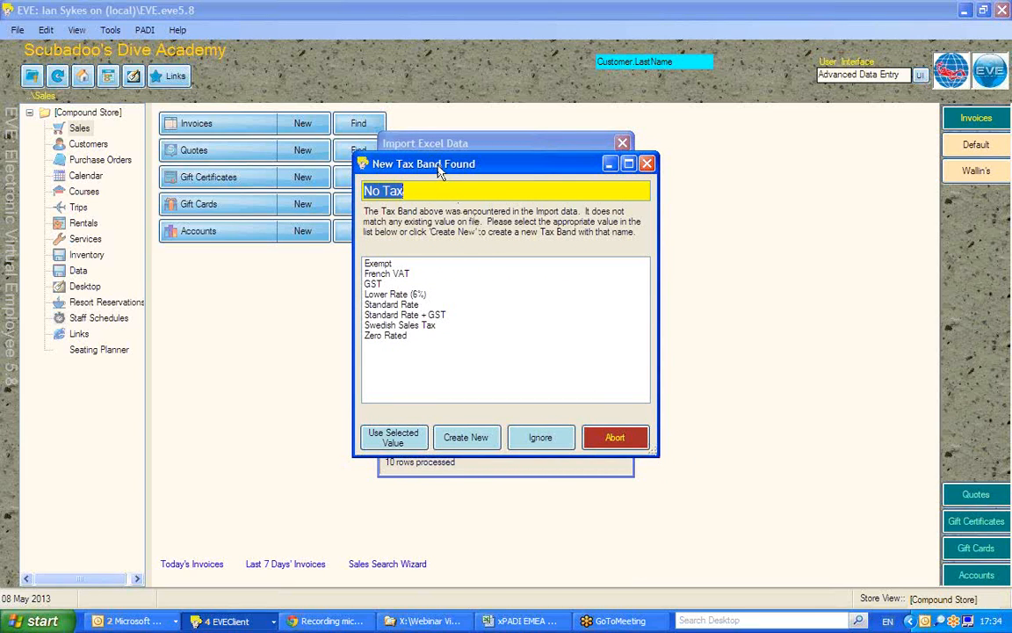
Step: Create and save a No Tax tax band with a 0 tax rate
{"action": "left_click_drag", "start_coordinate": [424, 163], "coordinate": [452, 143]}
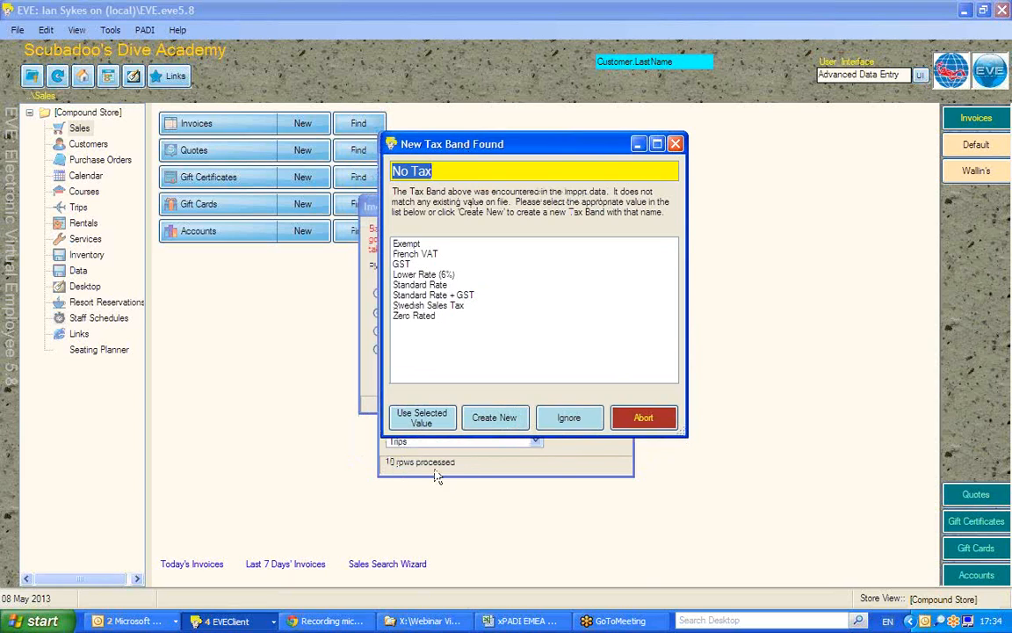
{"action": "mouse_move", "coordinate": [463, 473]}
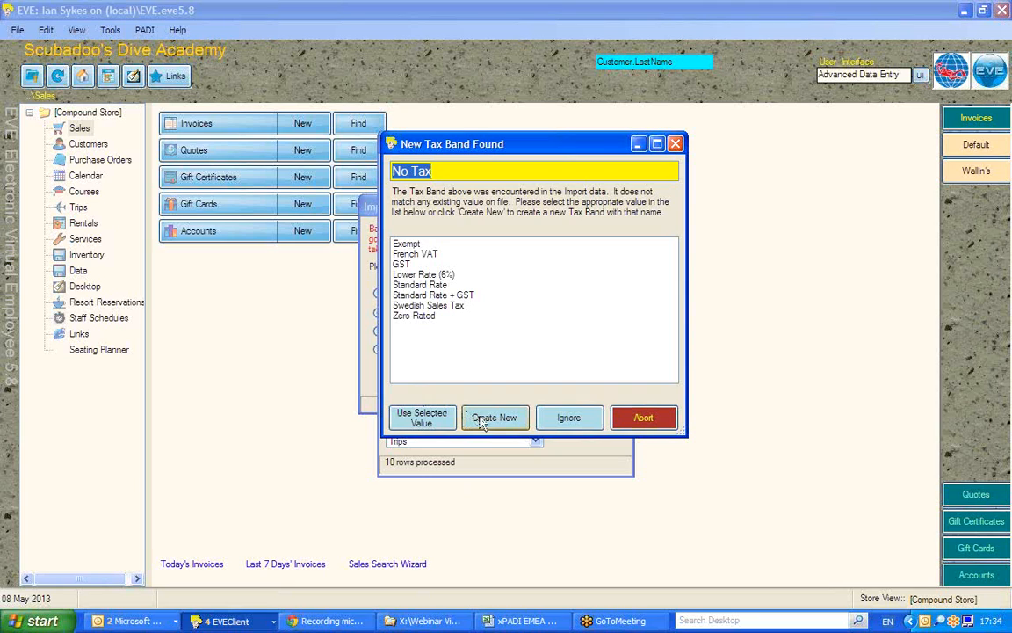
{"action": "left_click", "coordinate": [495, 417]}
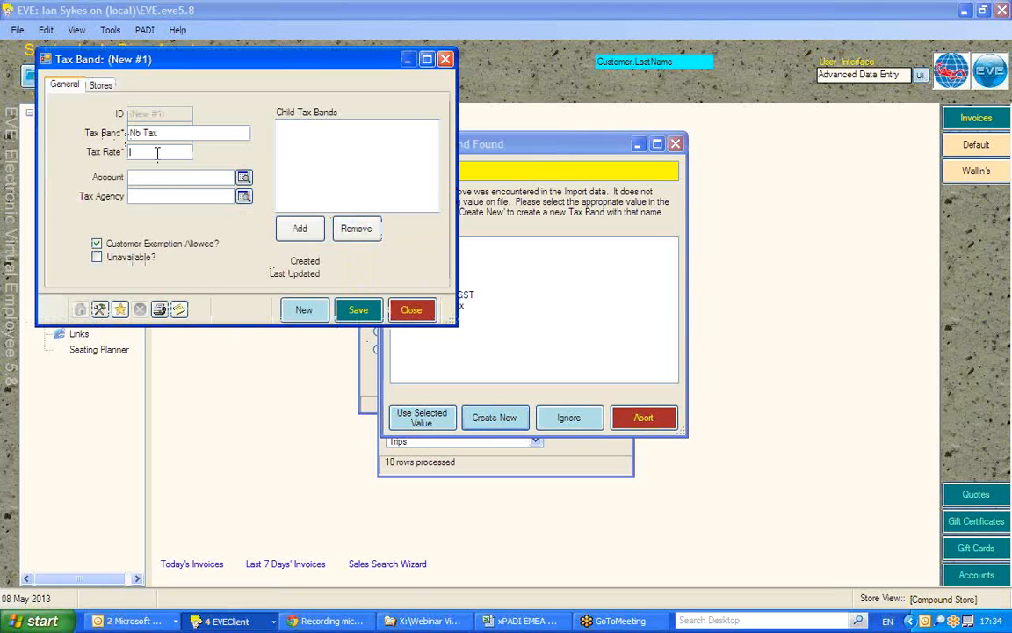
{"action": "left_click", "coordinate": [358, 310]}
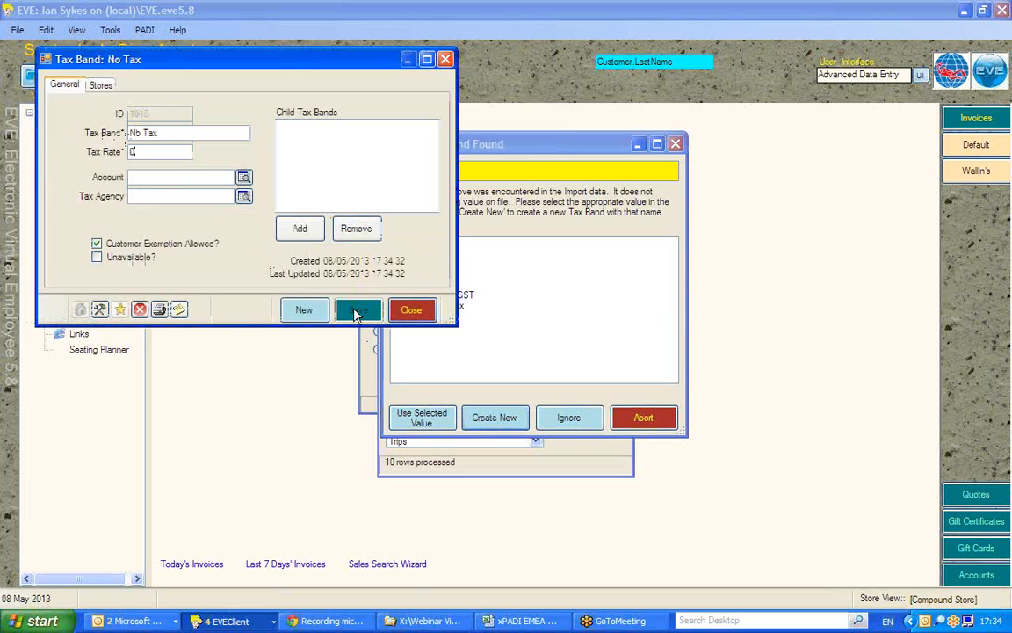
{"action": "left_click", "coordinate": [412, 309]}
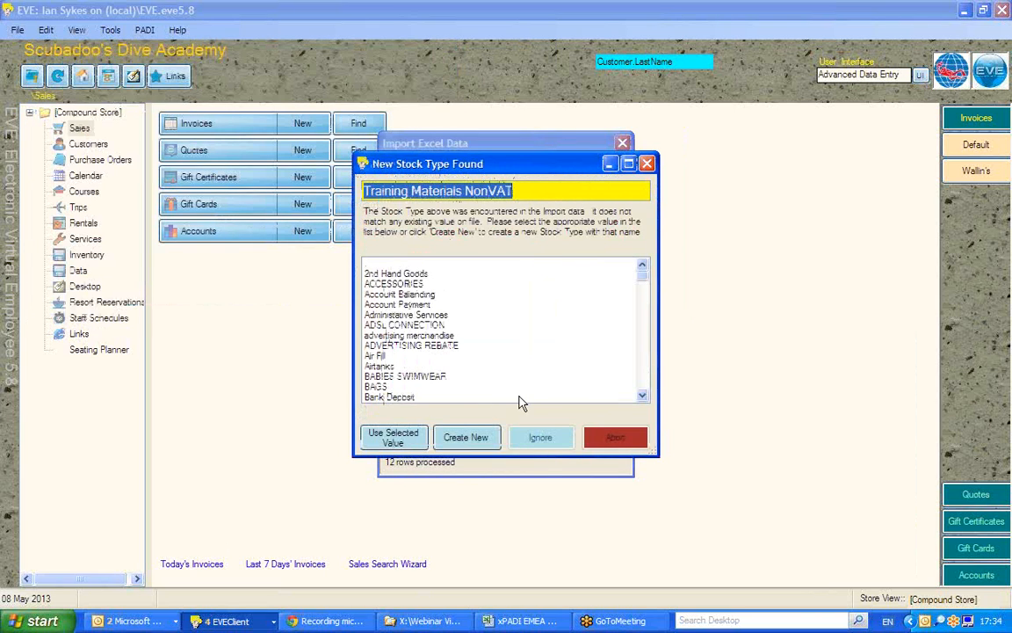
{"action": "mouse_move", "coordinate": [631, 357]}
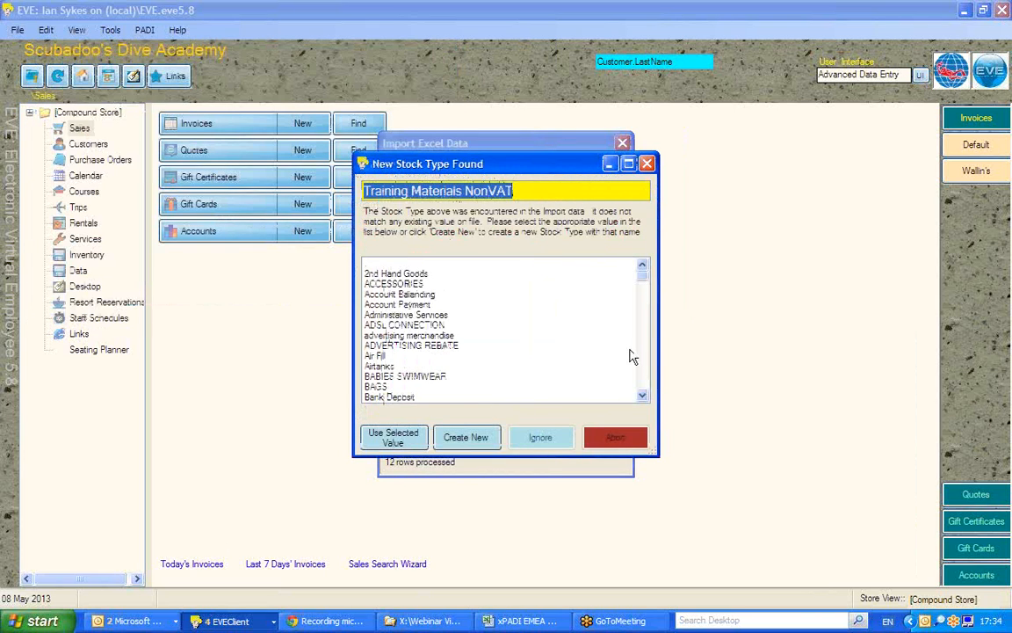
Step: Scroll the stock type list for a match to Training Materials NonVAT
{"action": "scroll", "scroll_direction": "down", "scroll_amount": 3}
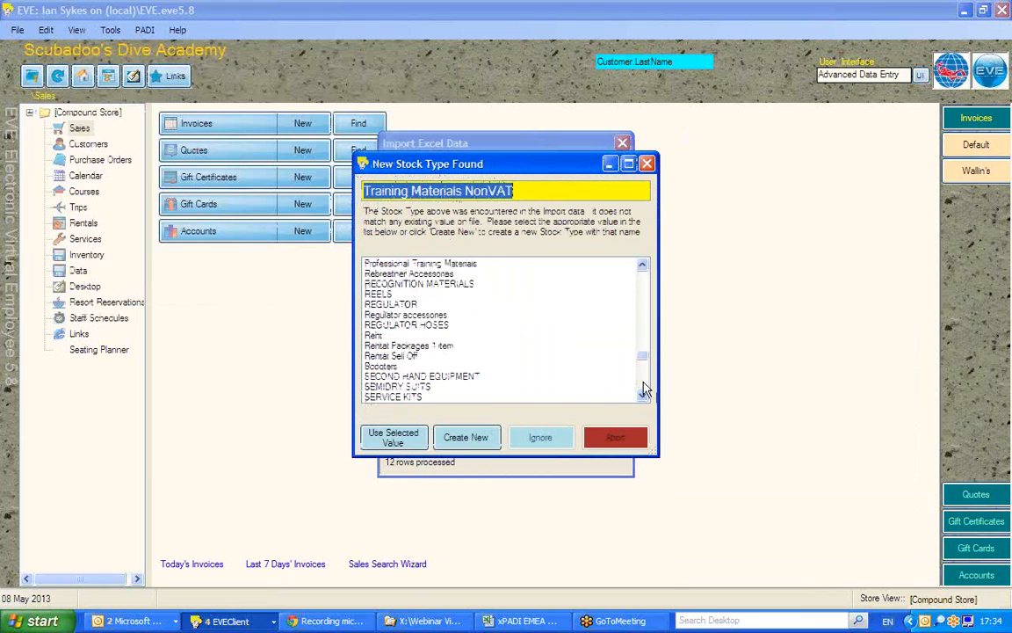
{"action": "scroll", "scroll_direction": "down", "scroll_amount": 3}
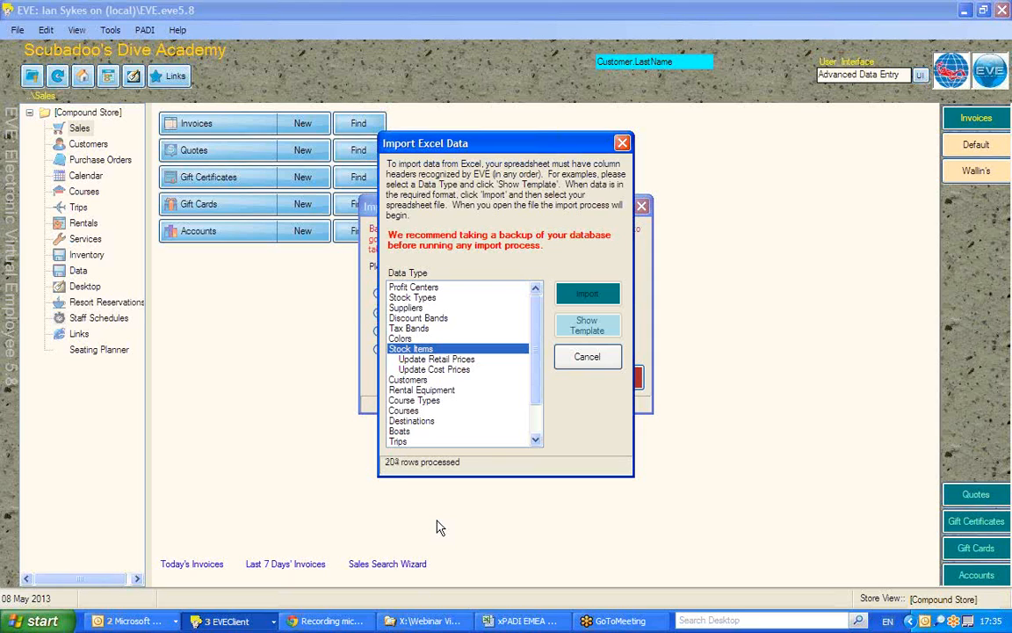
Step: Rerun the stock import and choose Create New for the Miscellaneous stock type
{"action": "left_click", "coordinate": [587, 293]}
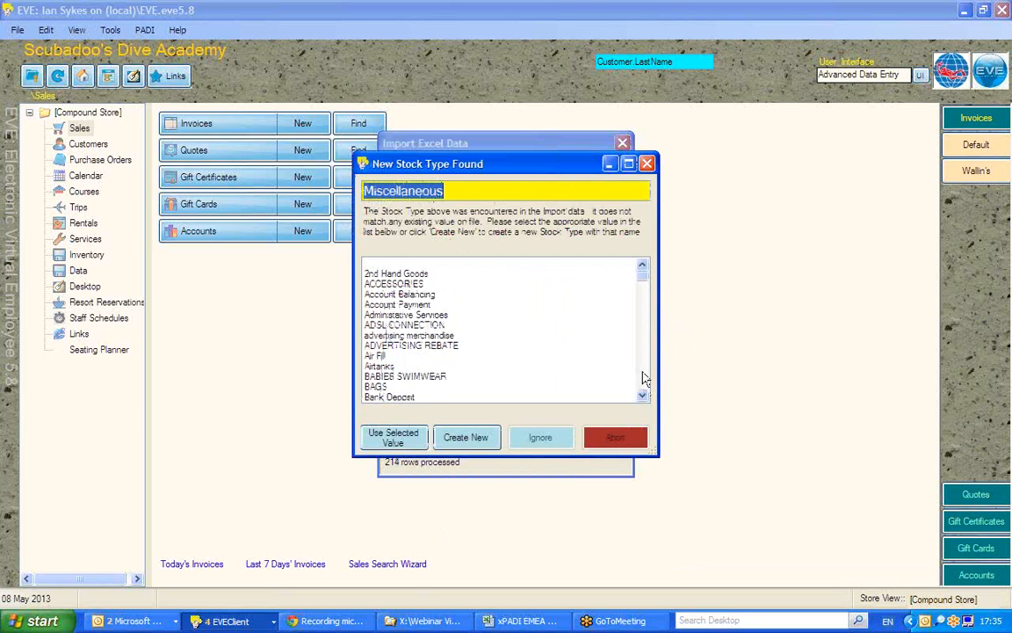
{"action": "scroll", "scroll_direction": "down", "scroll_amount": 3}
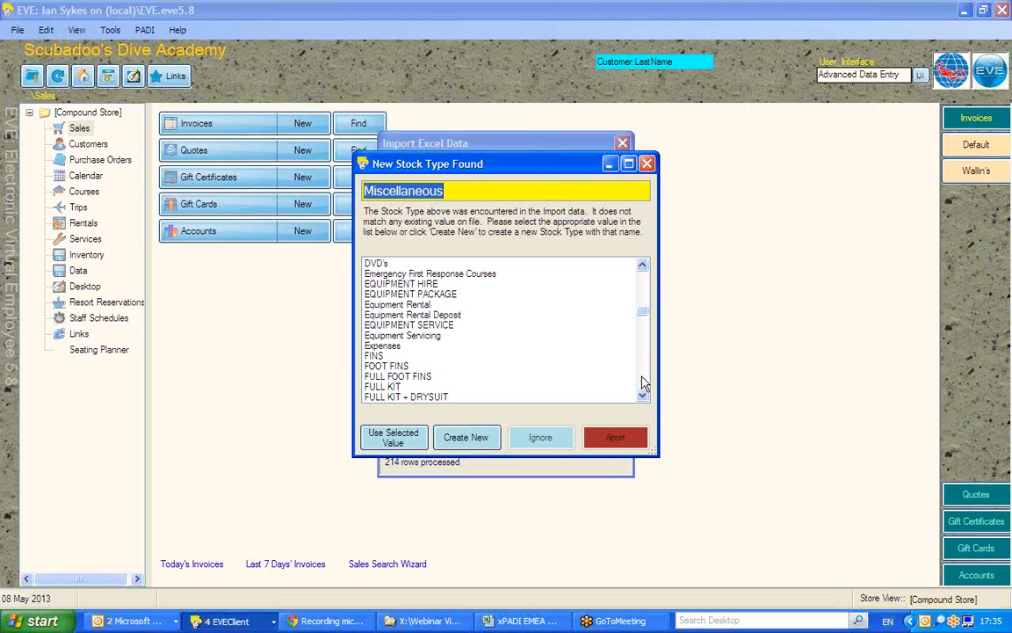
{"action": "scroll", "scroll_direction": "down", "scroll_amount": 3}
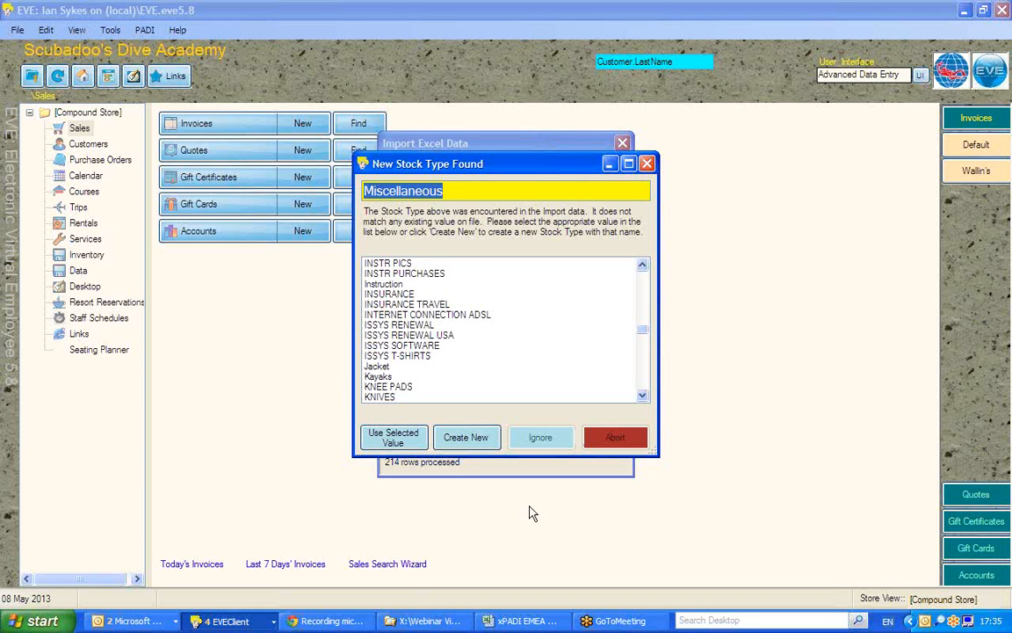
{"action": "left_click", "coordinate": [523, 620]}
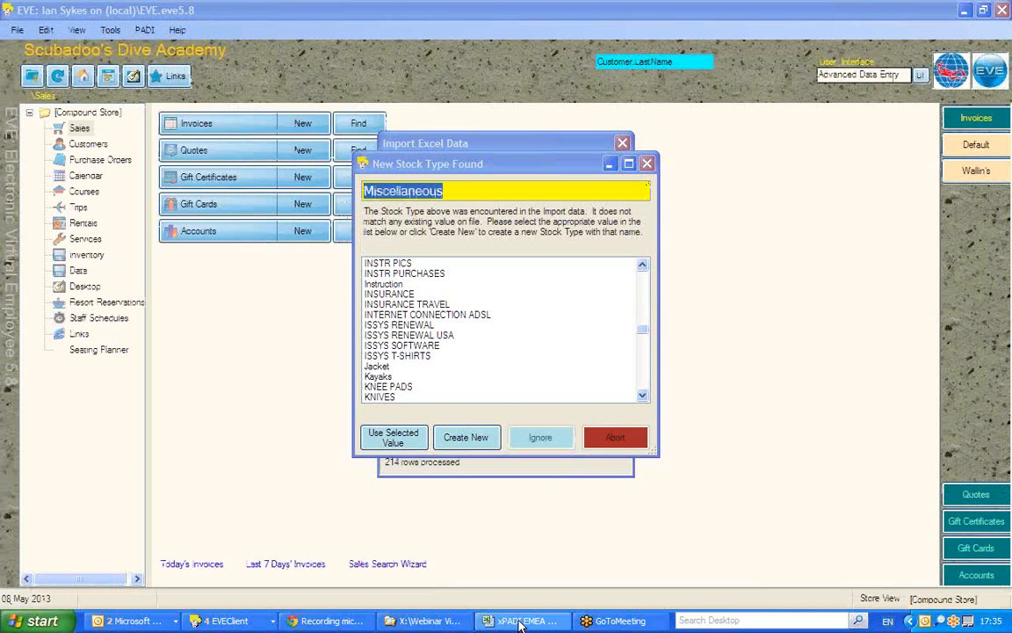
{"action": "mouse_move", "coordinate": [571, 473]}
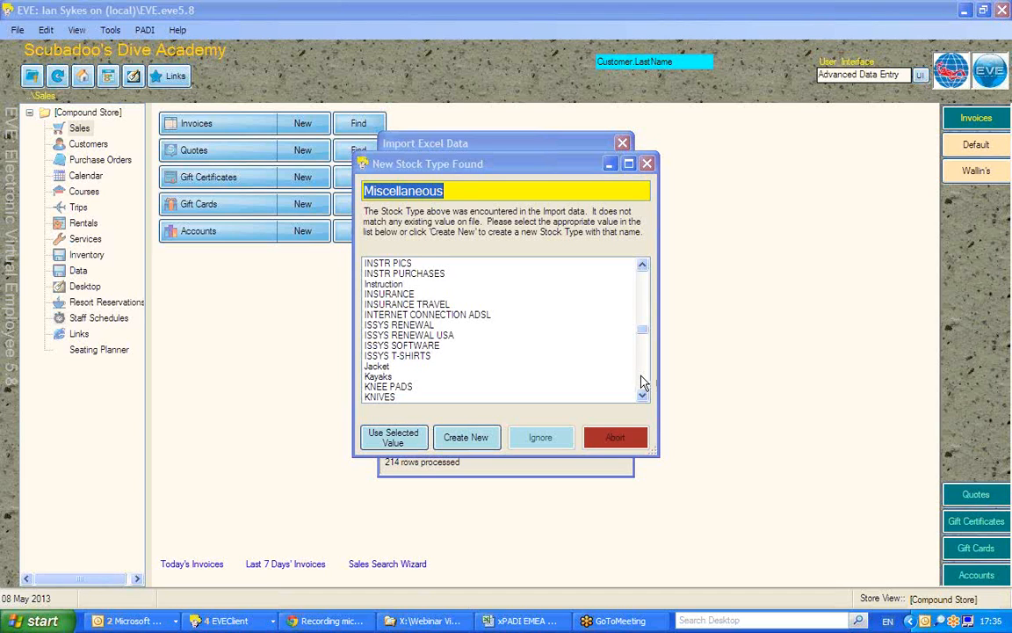
{"action": "scroll", "scroll_direction": "down", "scroll_amount": 3}
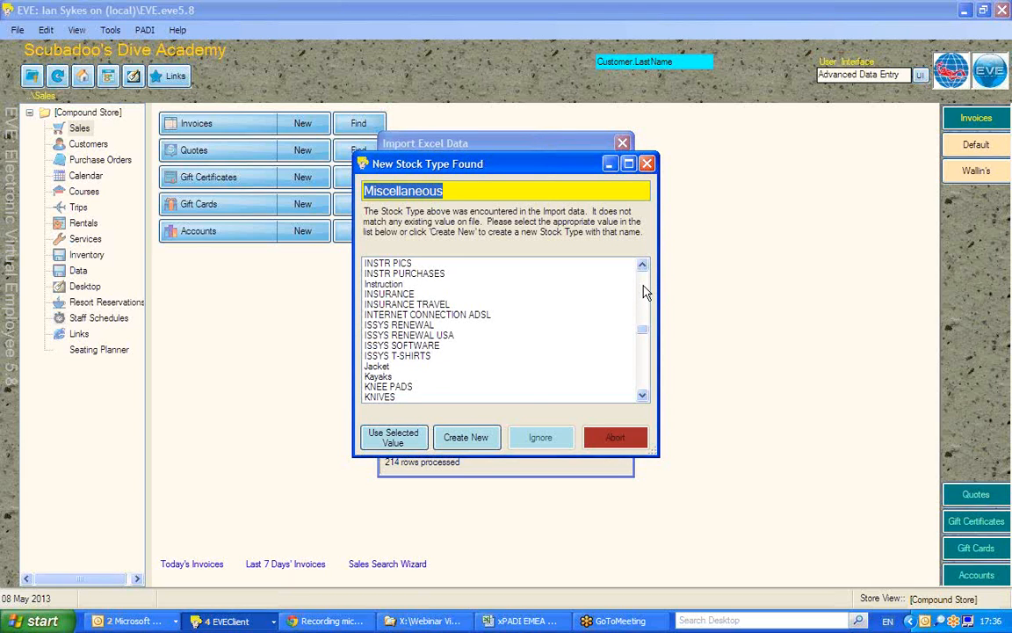
{"action": "left_click", "coordinate": [467, 437]}
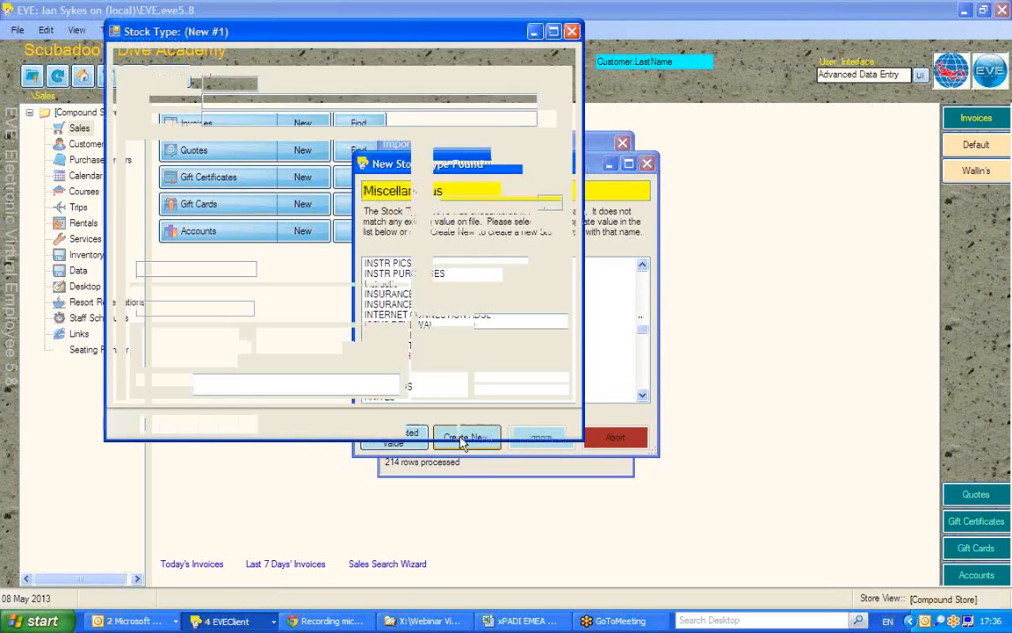
Step: Set the Miscellaneous stock type's profit center to Diving Equipment
{"action": "left_click", "coordinate": [467, 436]}
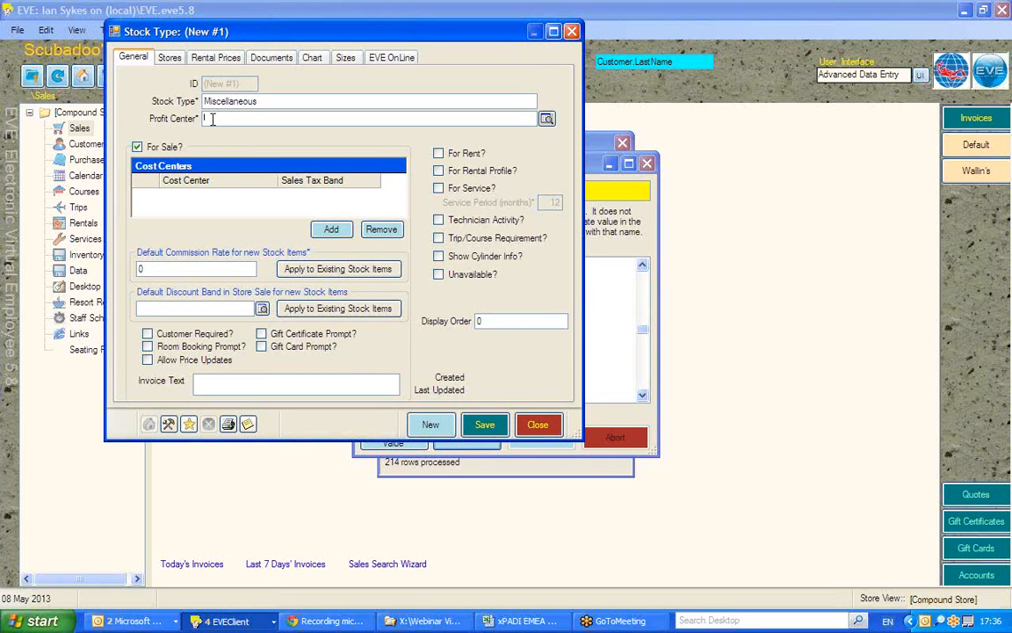
{"action": "left_click", "coordinate": [546, 118]}
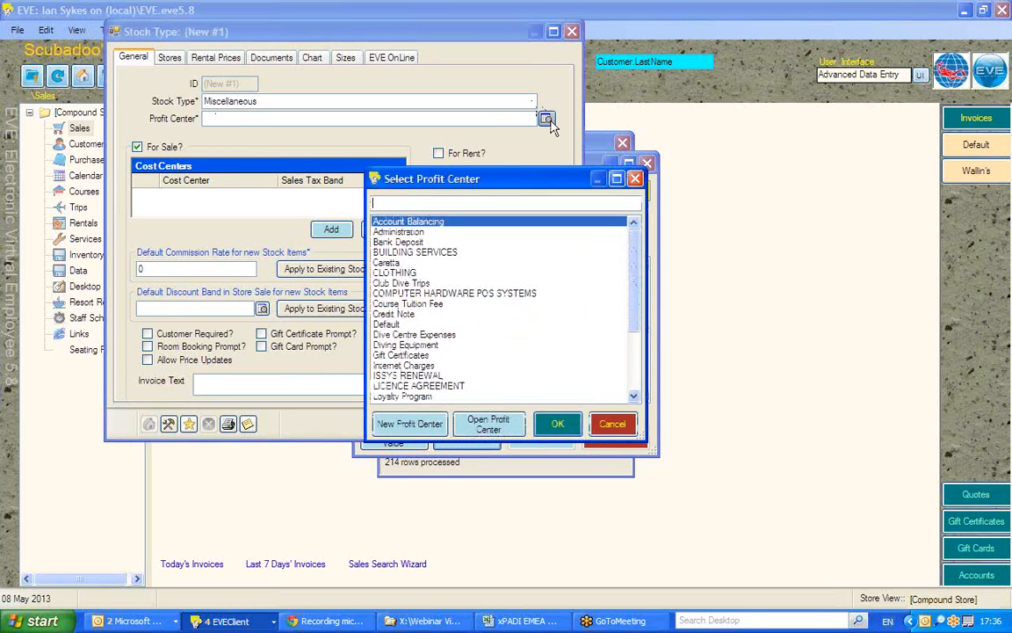
{"action": "mouse_move", "coordinate": [646, 290]}
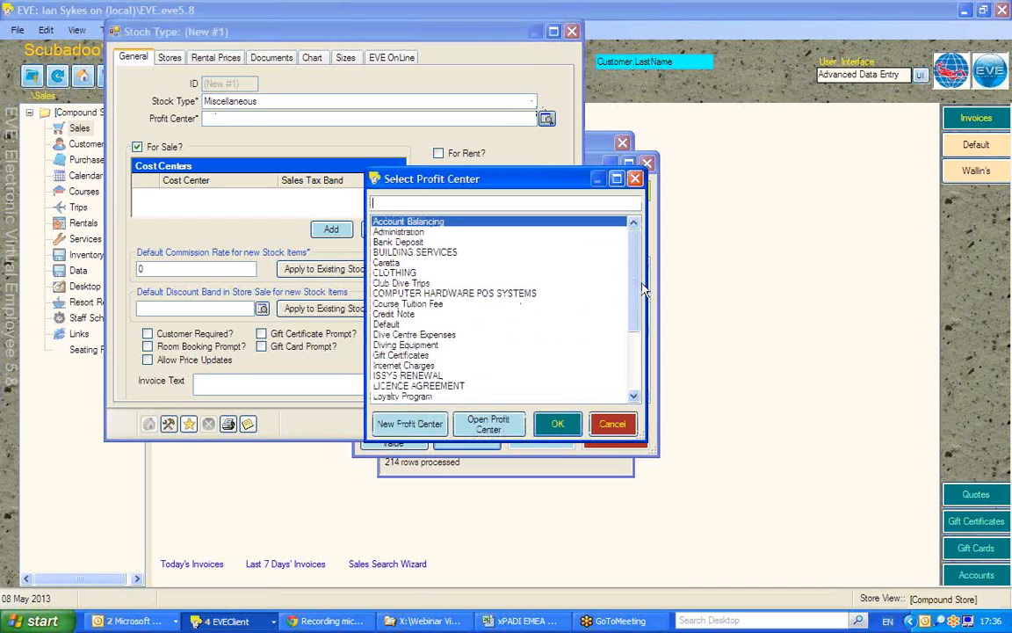
{"action": "scroll", "scroll_direction": "down", "scroll_amount": 3}
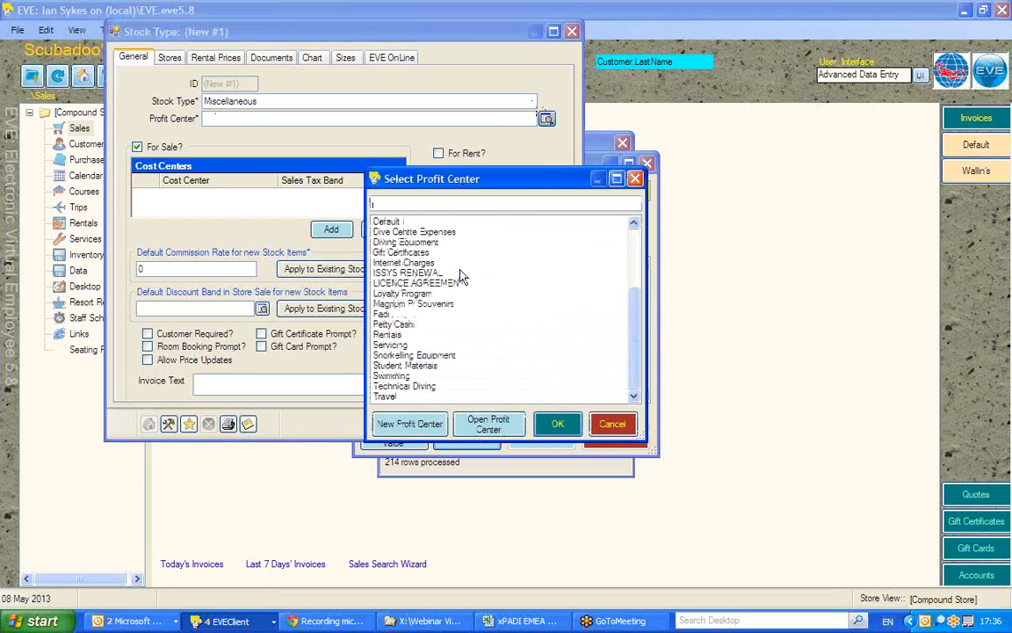
{"action": "left_click", "coordinate": [406, 241]}
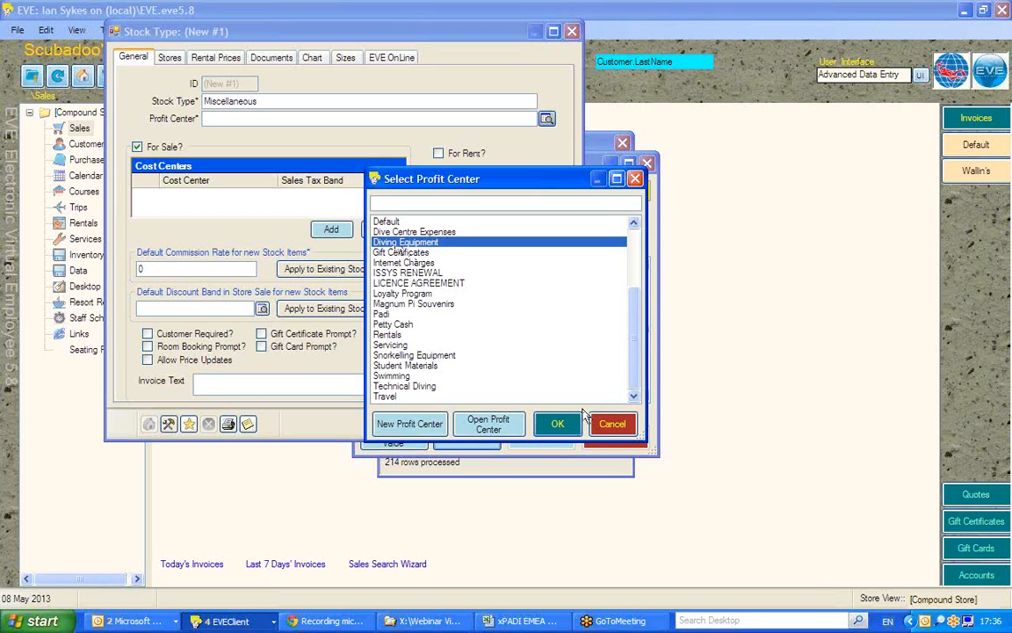
{"action": "left_click", "coordinate": [557, 423]}
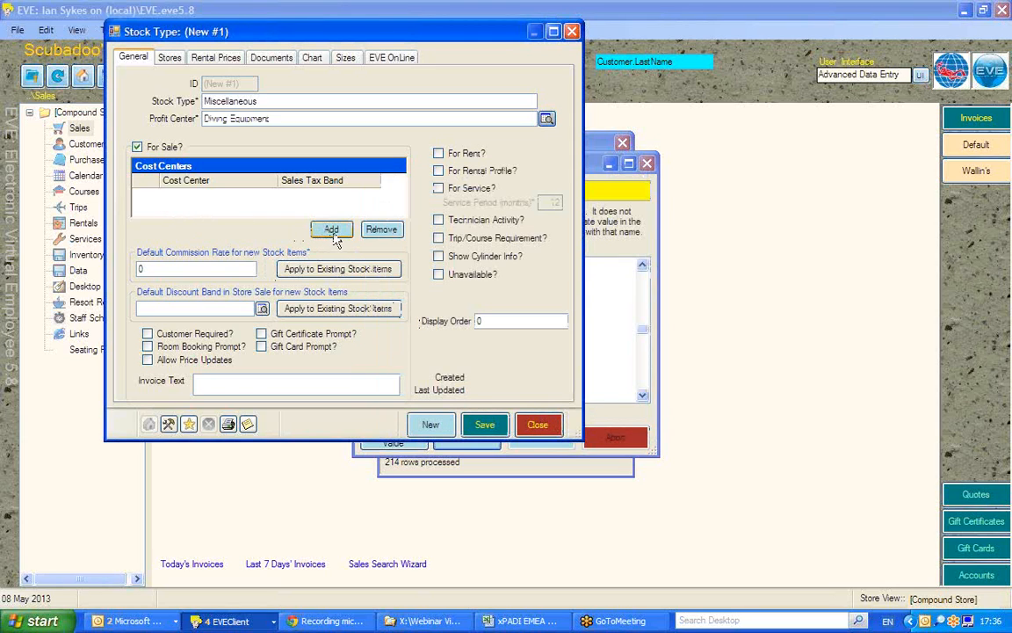
Step: Add Scubadoo's as the zero-rated cost center and save the stock type
{"action": "left_click", "coordinate": [331, 230]}
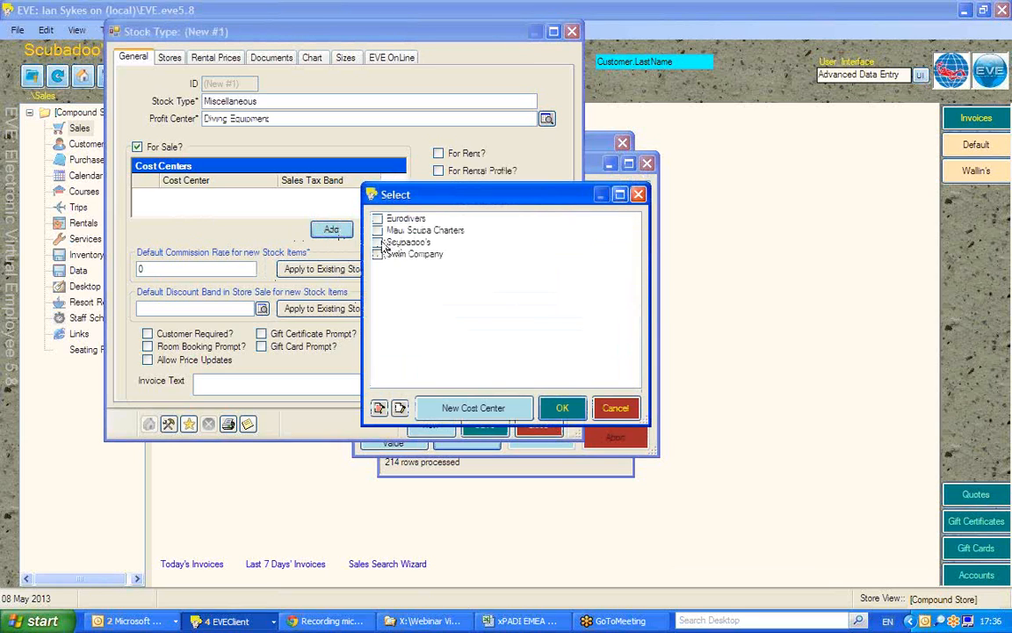
{"action": "left_click", "coordinate": [562, 407]}
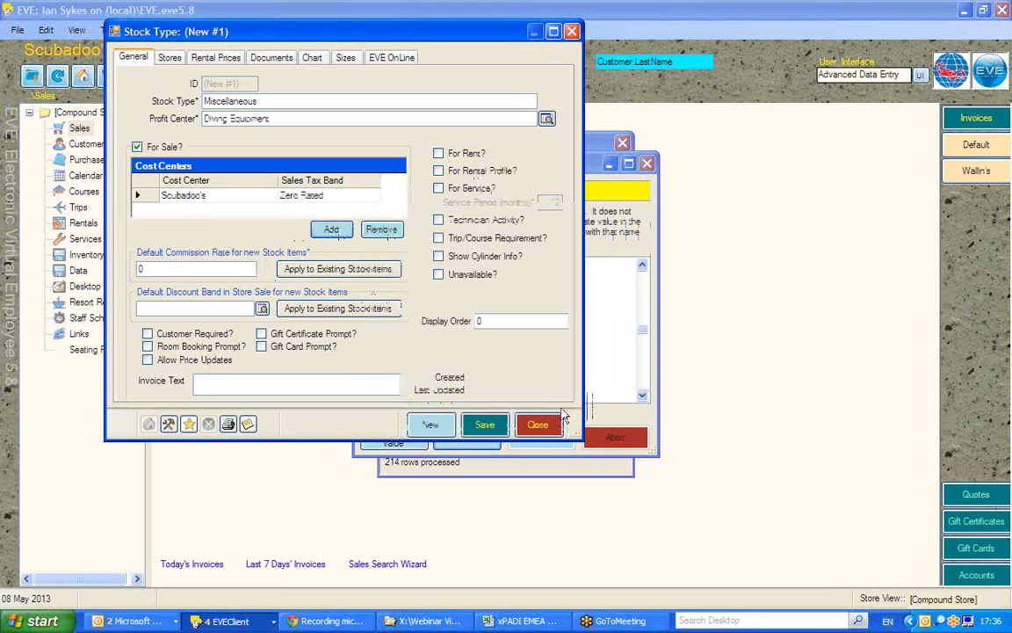
{"action": "left_click", "coordinate": [484, 424]}
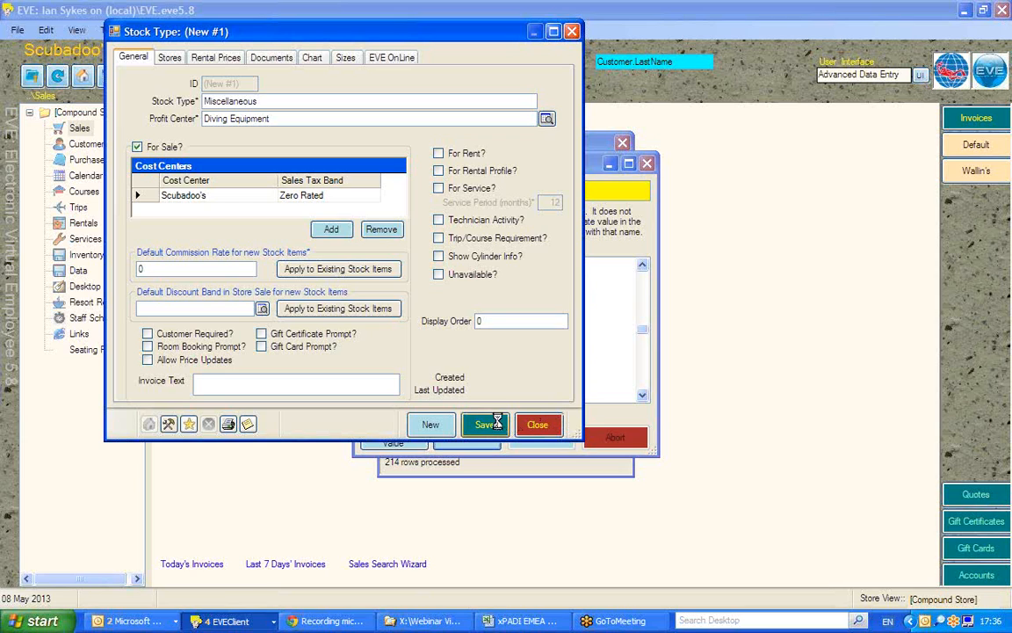